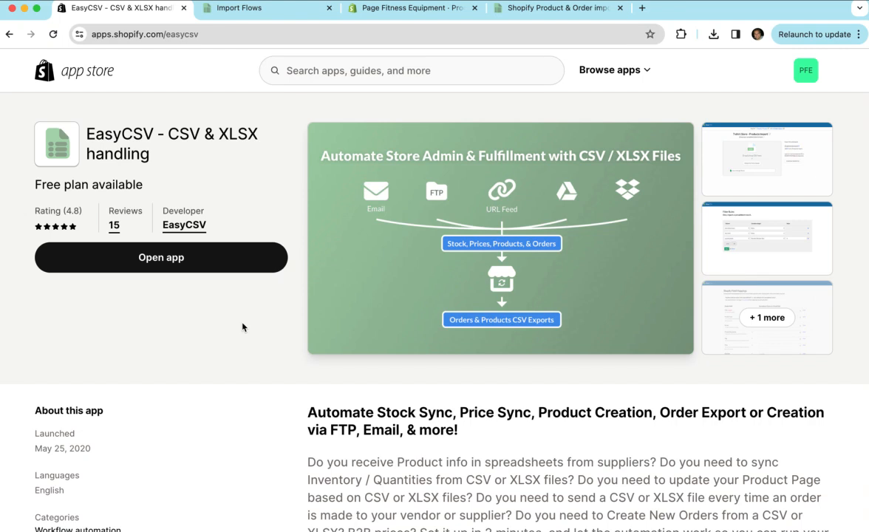
mouse_move(268, 92)
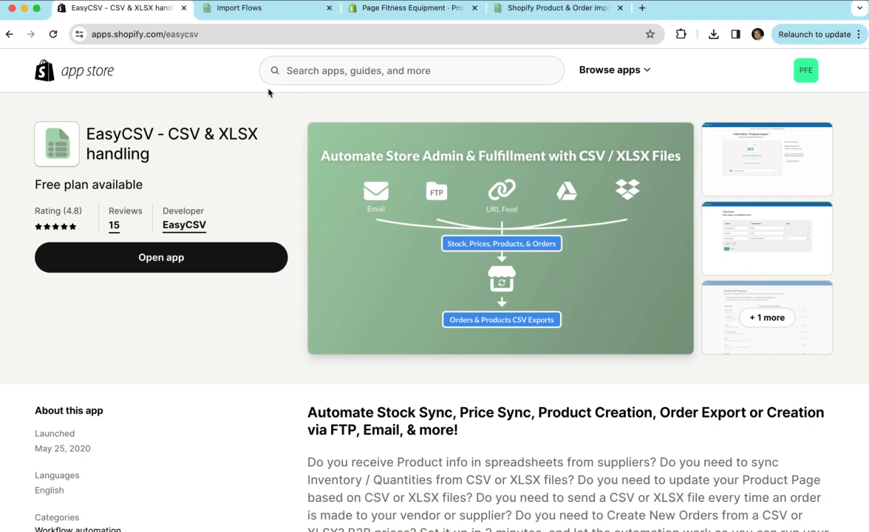
mouse_move(254, 157)
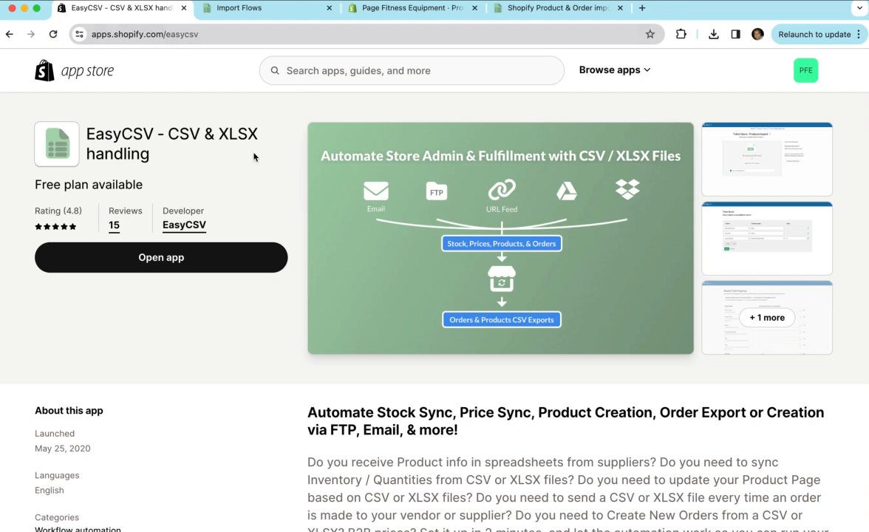
mouse_move(219, 272)
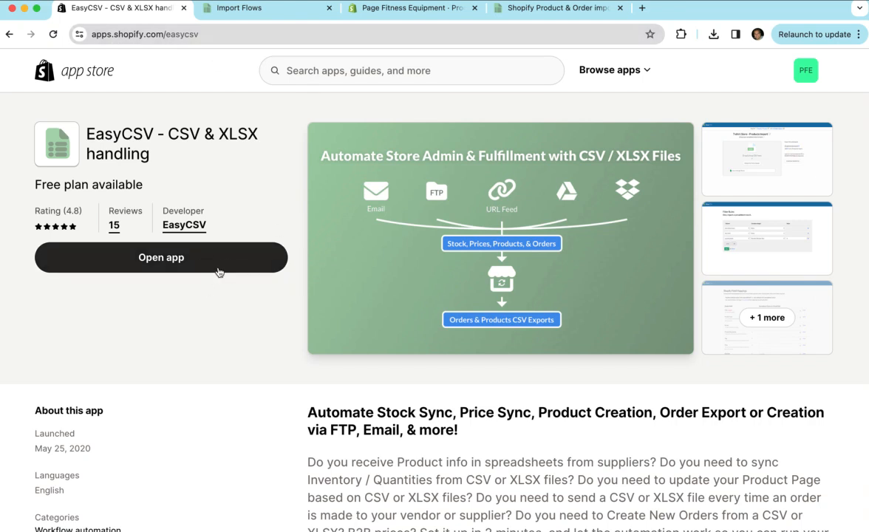
mouse_move(233, 279)
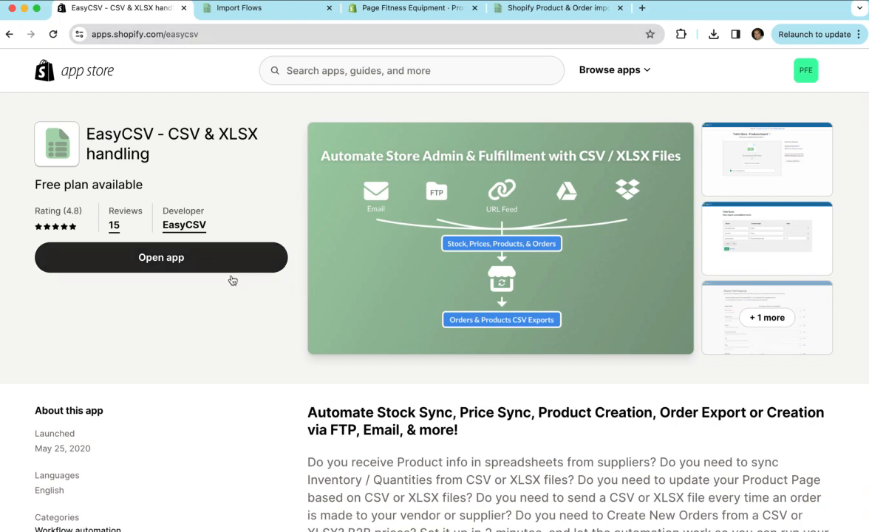
mouse_move(258, 339)
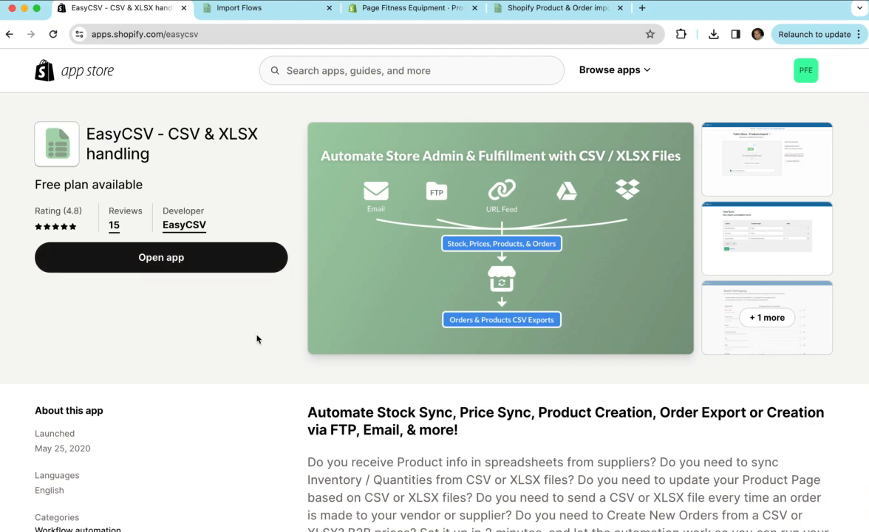
mouse_move(270, 306)
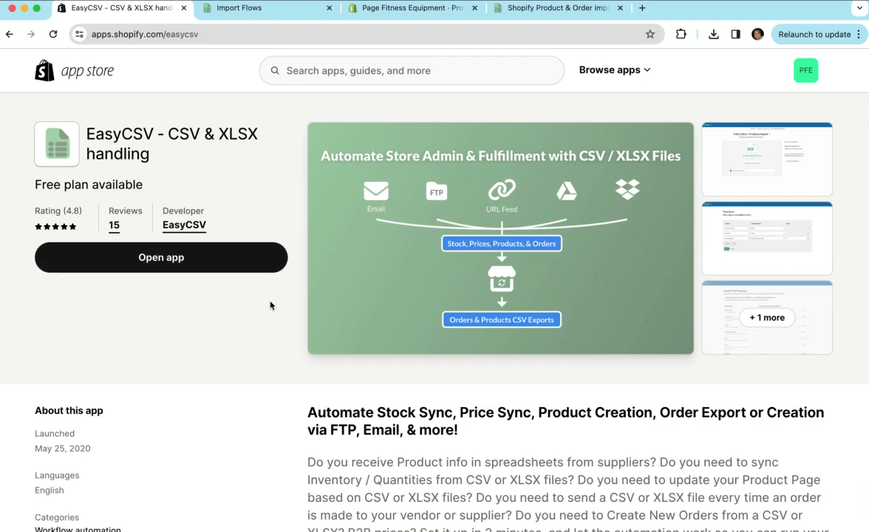
Go to Shopify Settings and view Apps and sales channels, where EasyCSV is listed.
click(266, 8)
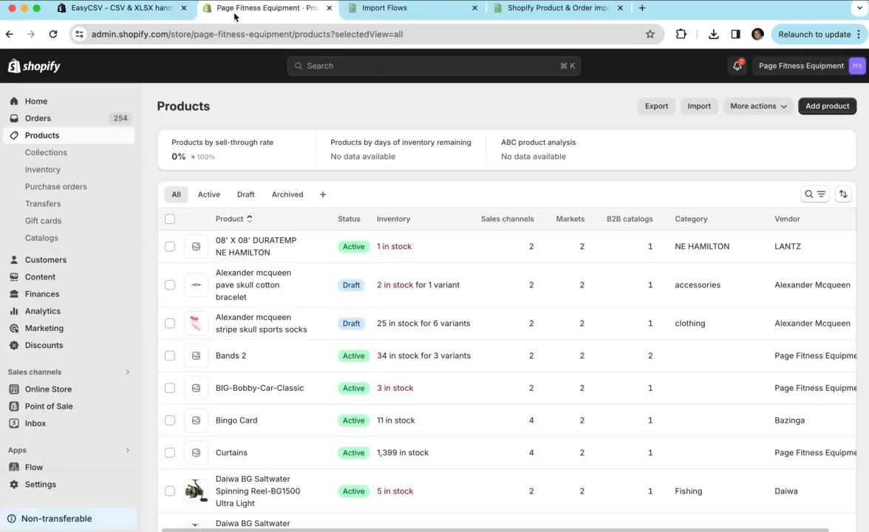
click(118, 8)
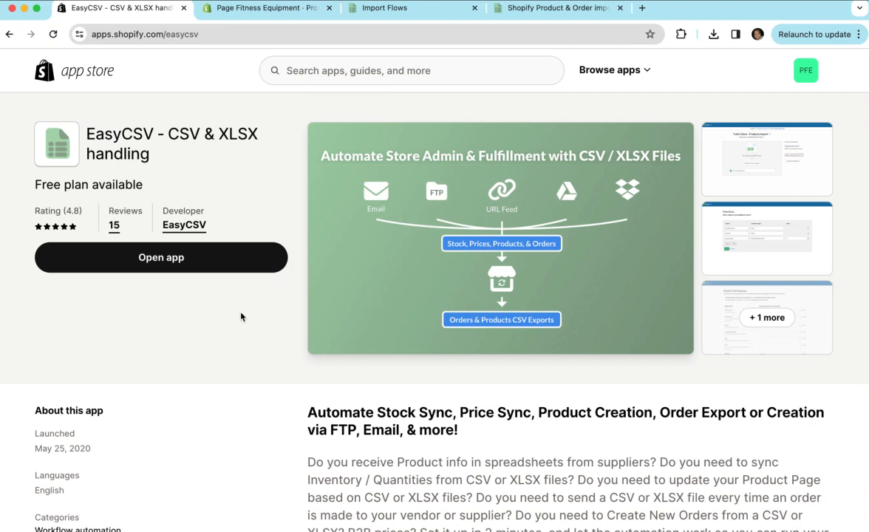
click(266, 8)
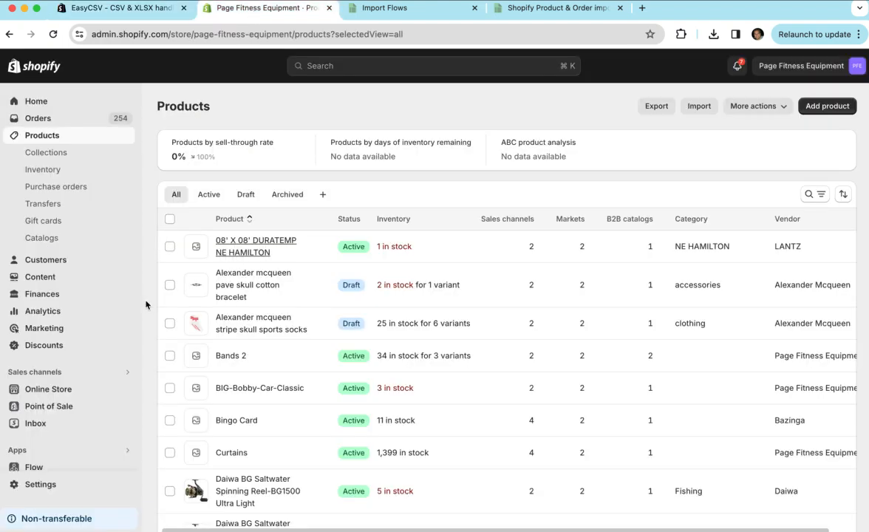
click(40, 484)
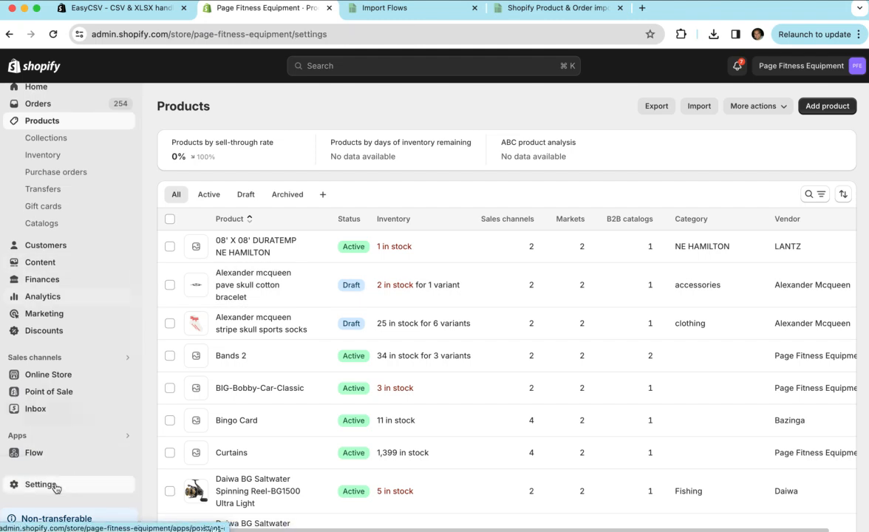
click(40, 484)
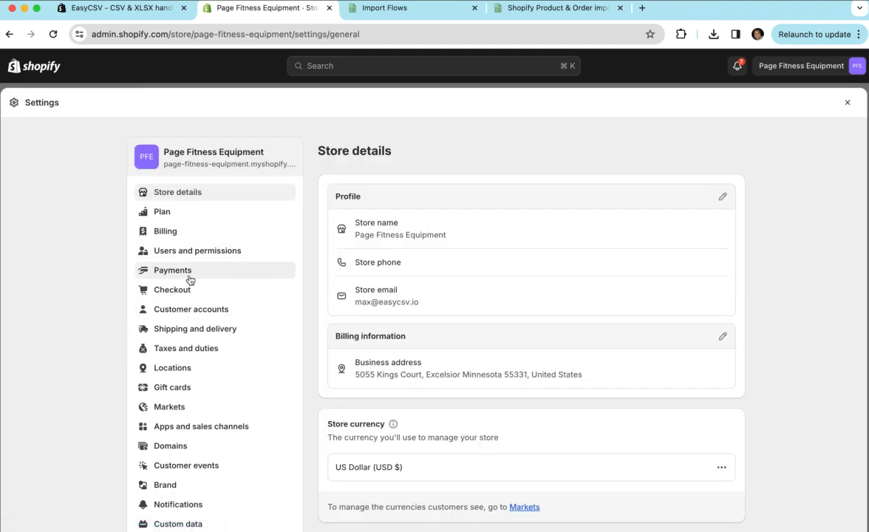
click(201, 427)
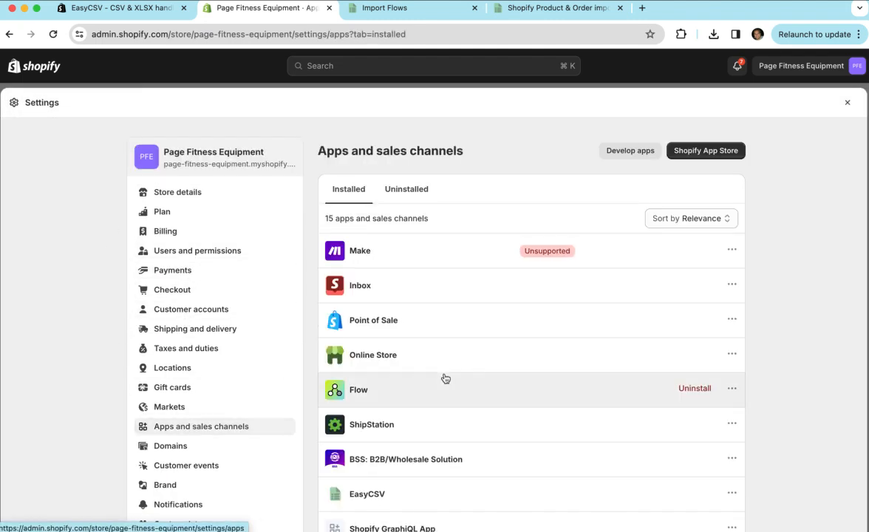
mouse_move(487, 496)
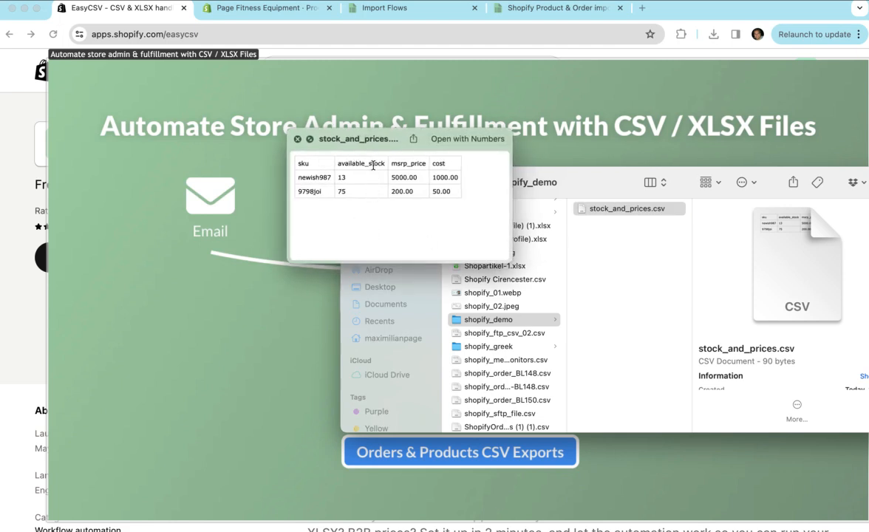
mouse_move(372, 176)
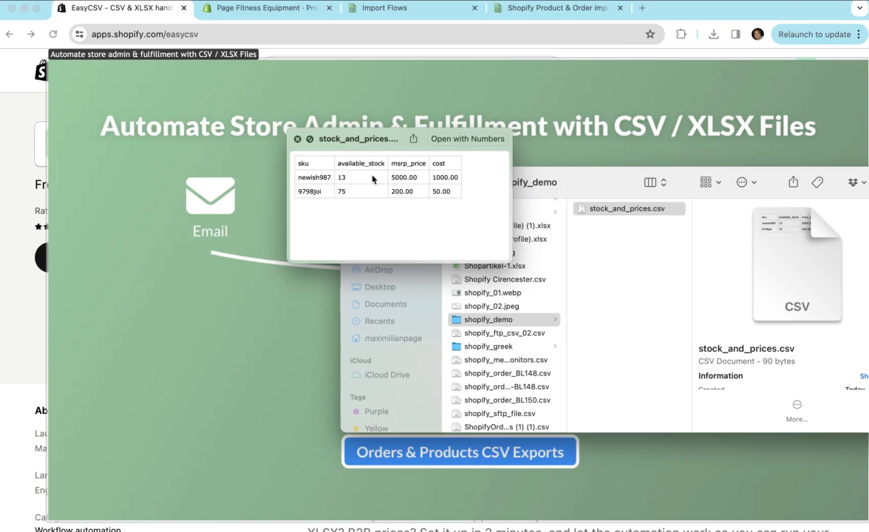
mouse_move(397, 187)
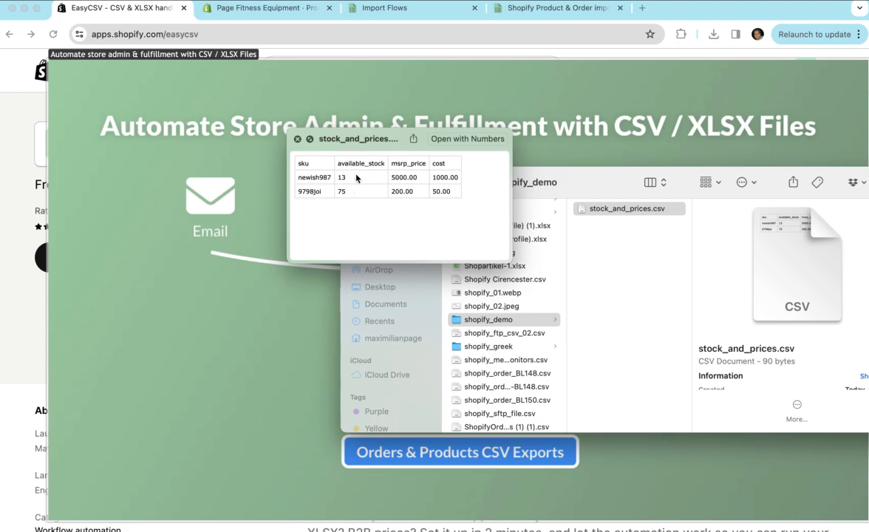
mouse_move(419, 176)
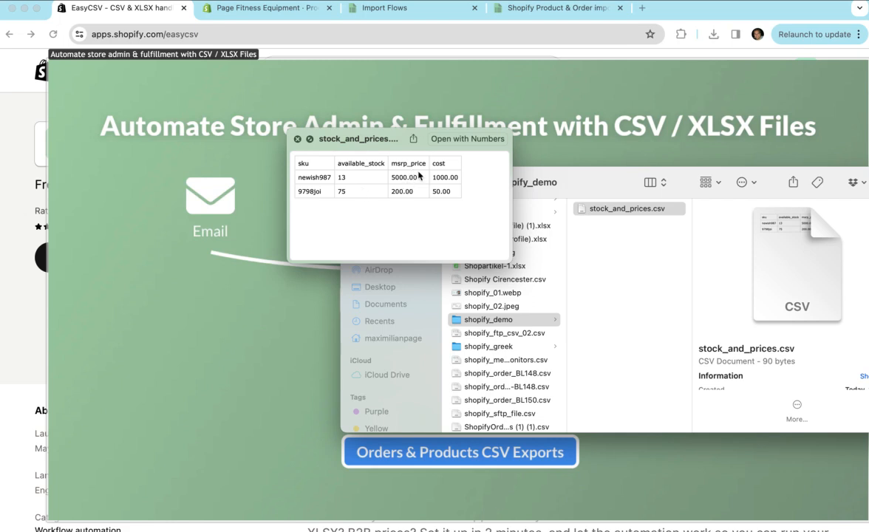
mouse_move(422, 189)
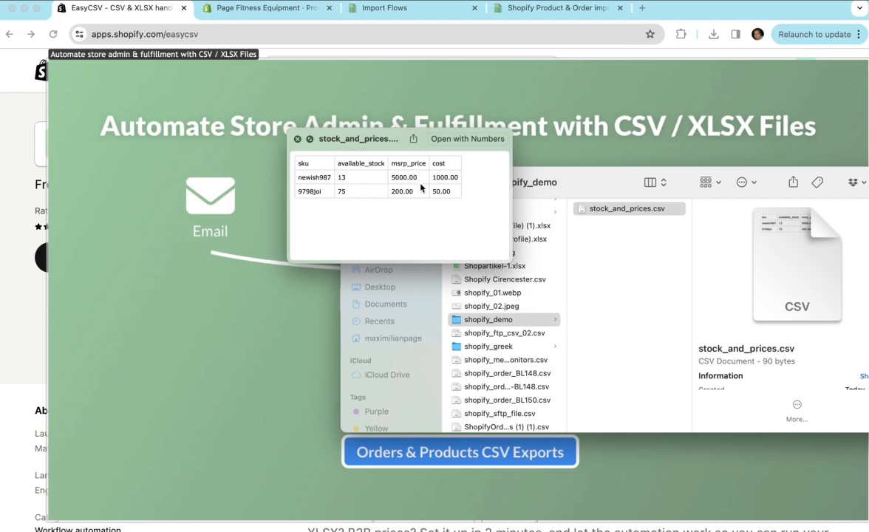
mouse_move(404, 172)
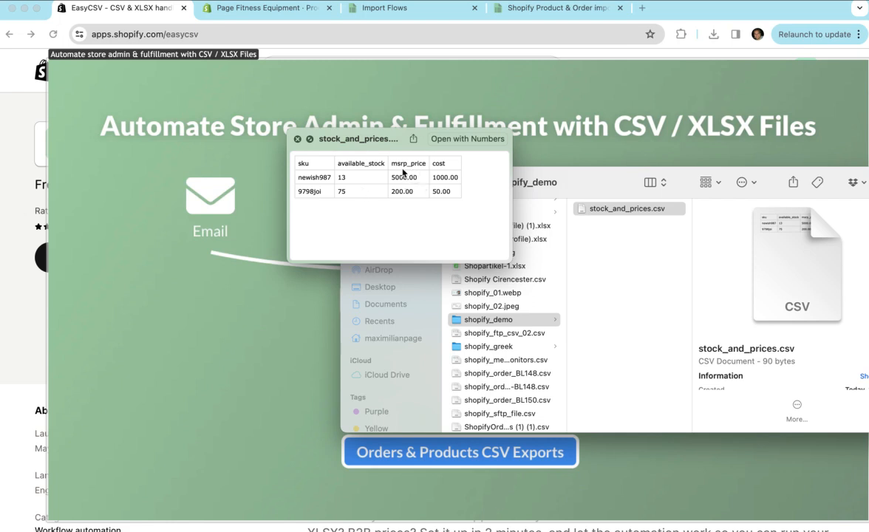
mouse_move(417, 190)
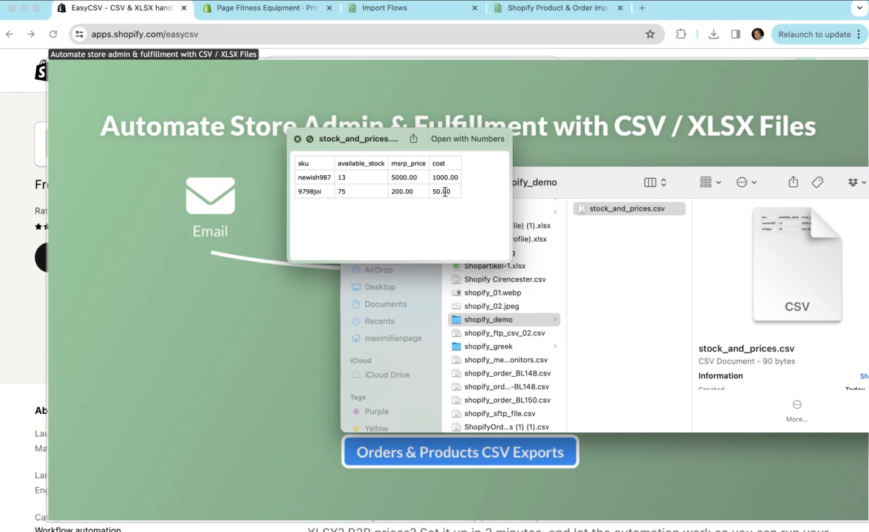
mouse_move(419, 183)
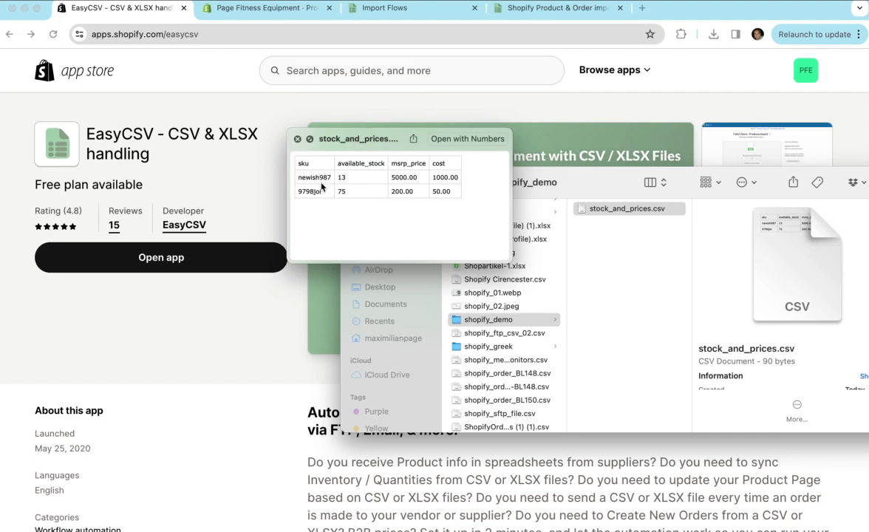
mouse_move(366, 186)
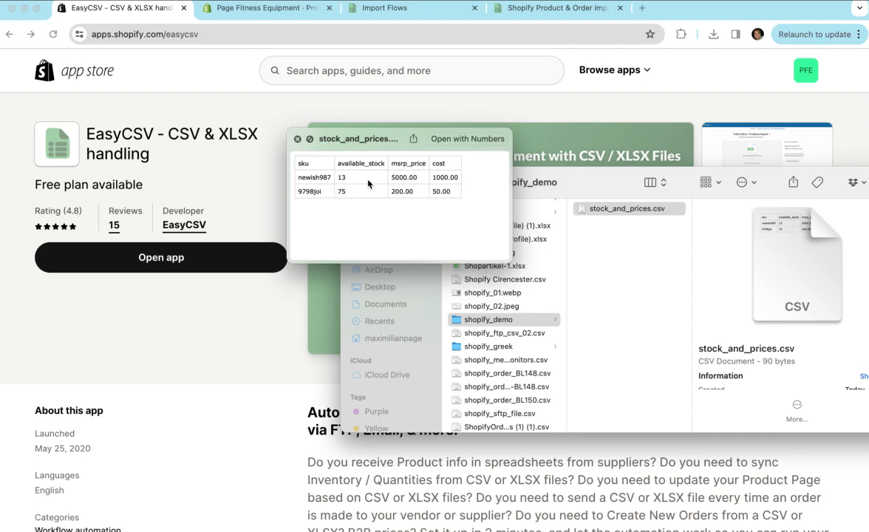
mouse_move(370, 184)
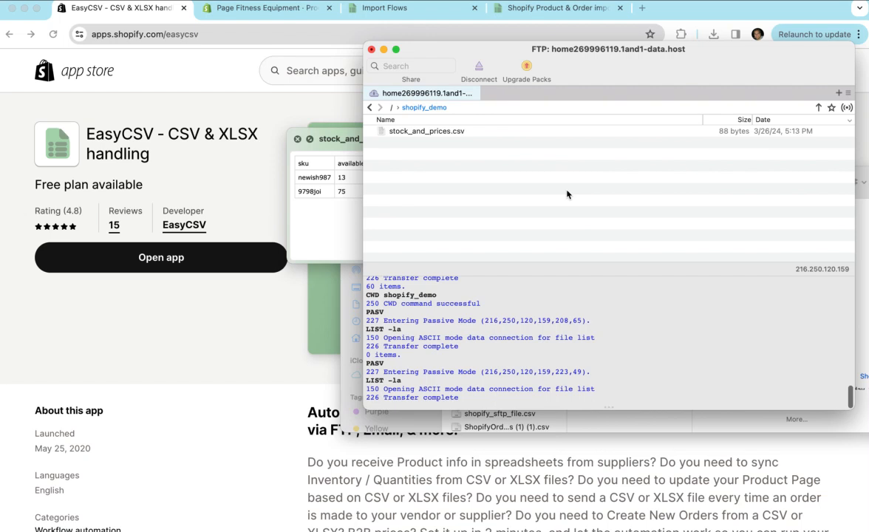
mouse_move(468, 165)
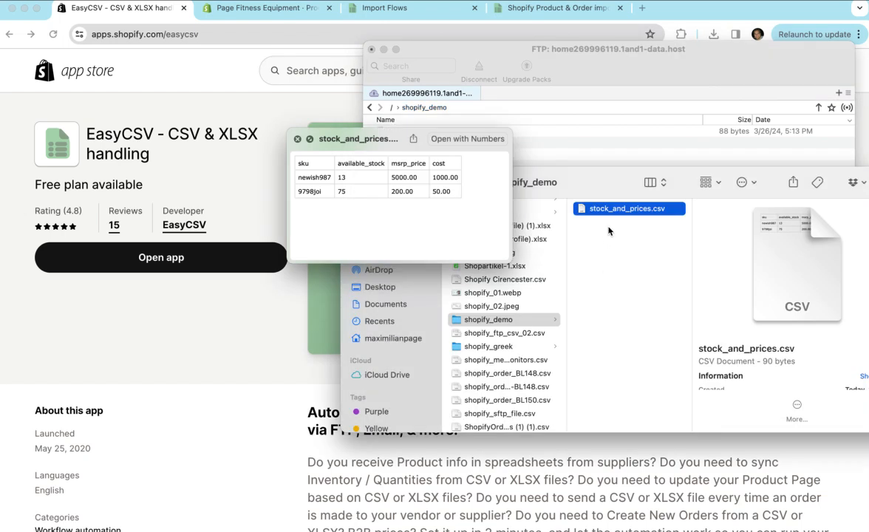
mouse_move(351, 183)
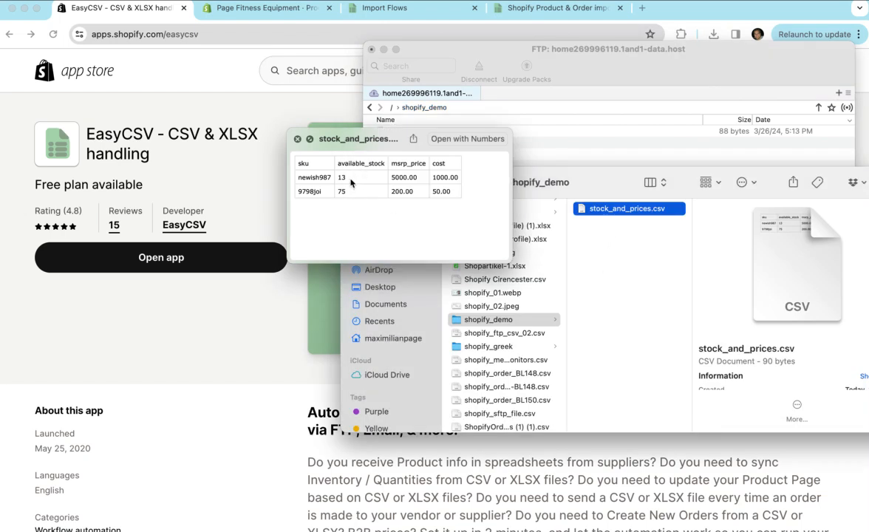
mouse_move(352, 183)
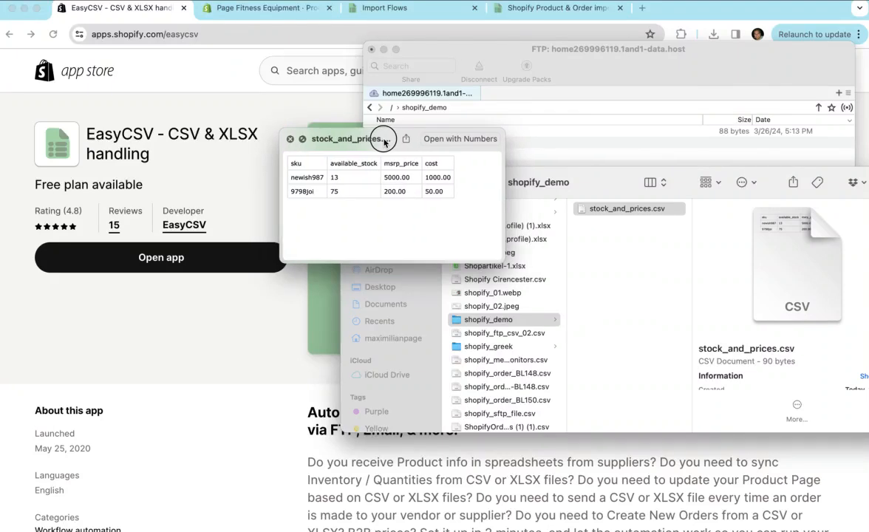
mouse_move(408, 206)
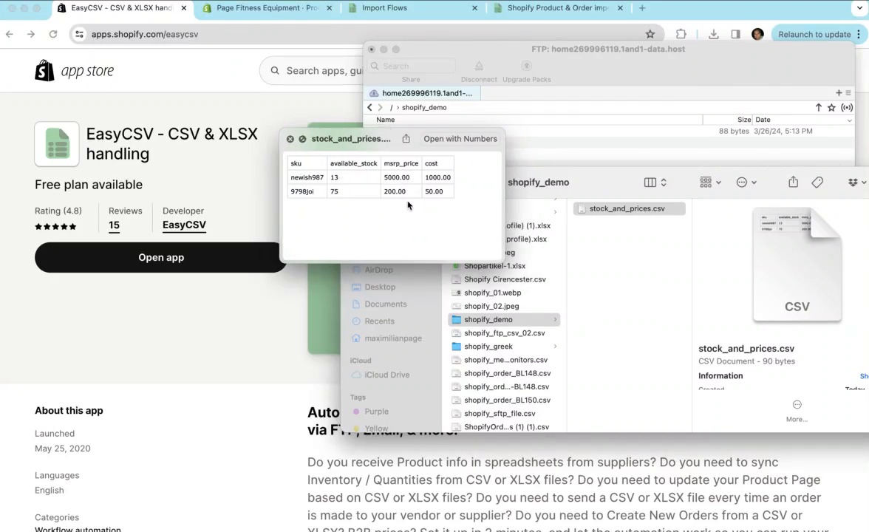
Open product SKU 9798joi and scroll to its inventory: $43.00, 3 units at 5055 Kings Court.
click(289, 139)
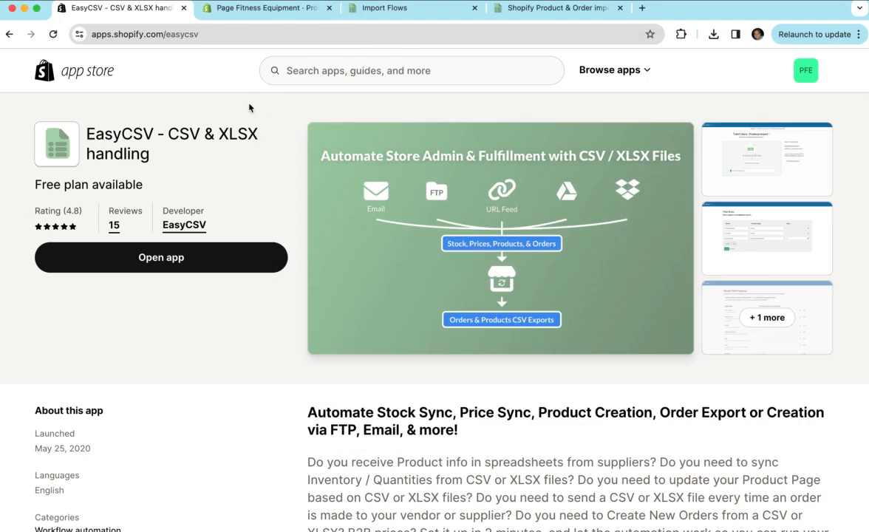
click(263, 8)
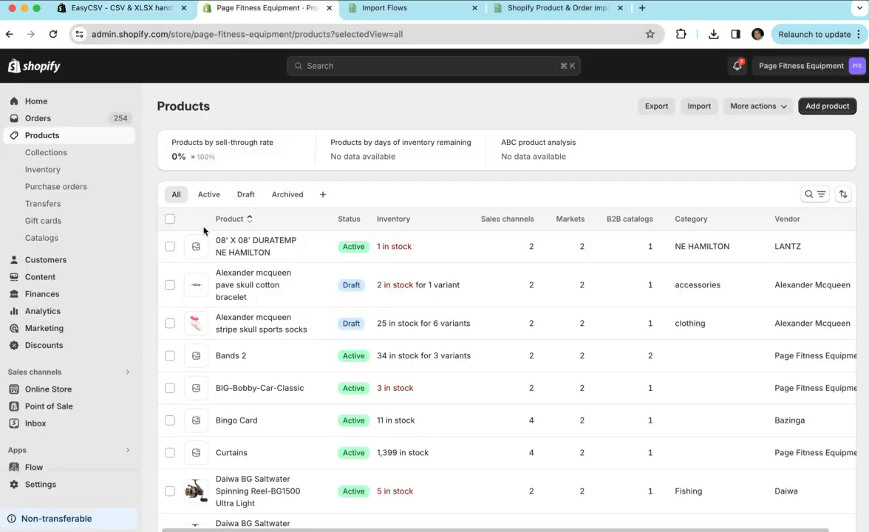
mouse_move(263, 343)
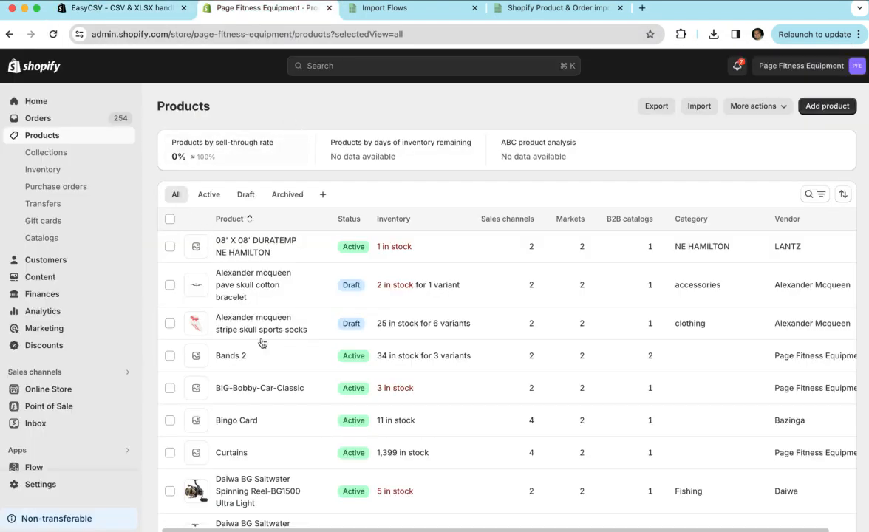
mouse_move(299, 356)
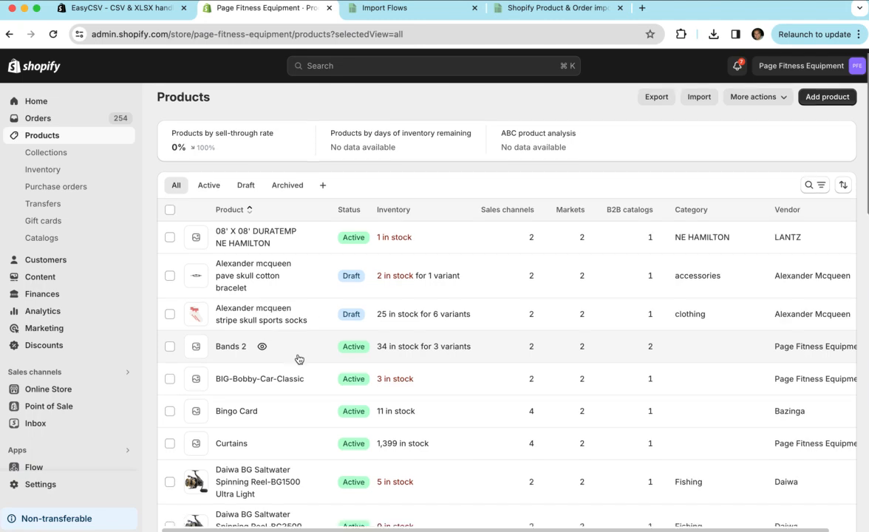
click(231, 346)
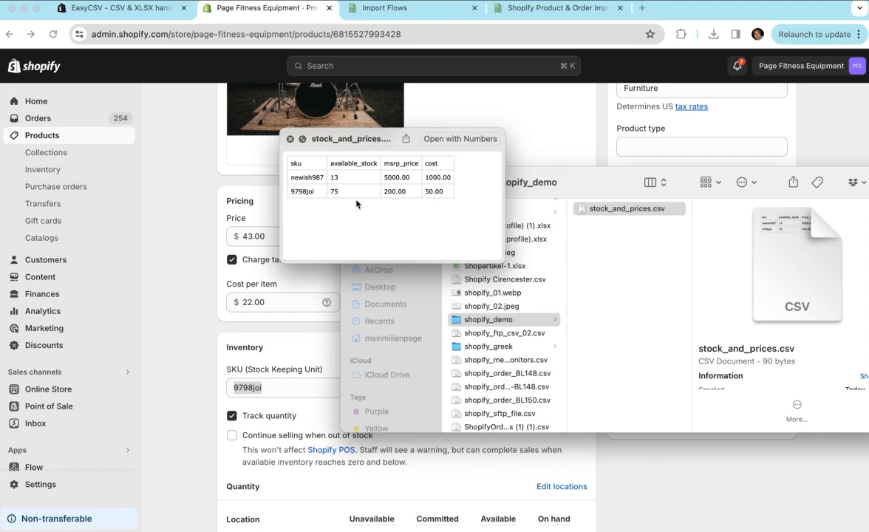
mouse_move(352, 198)
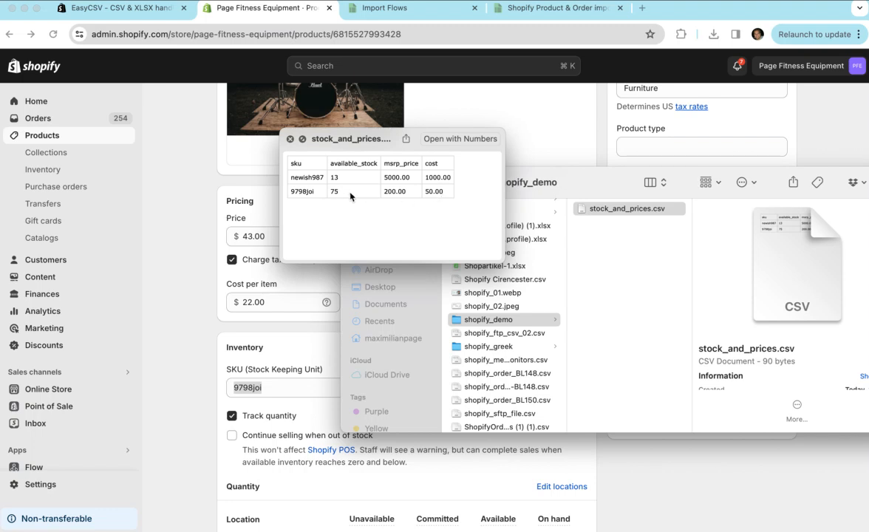
mouse_move(428, 201)
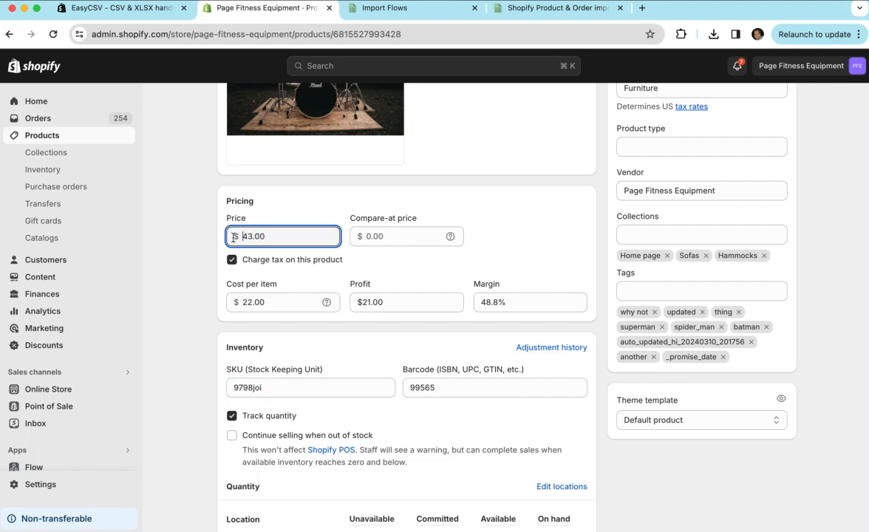
mouse_move(185, 346)
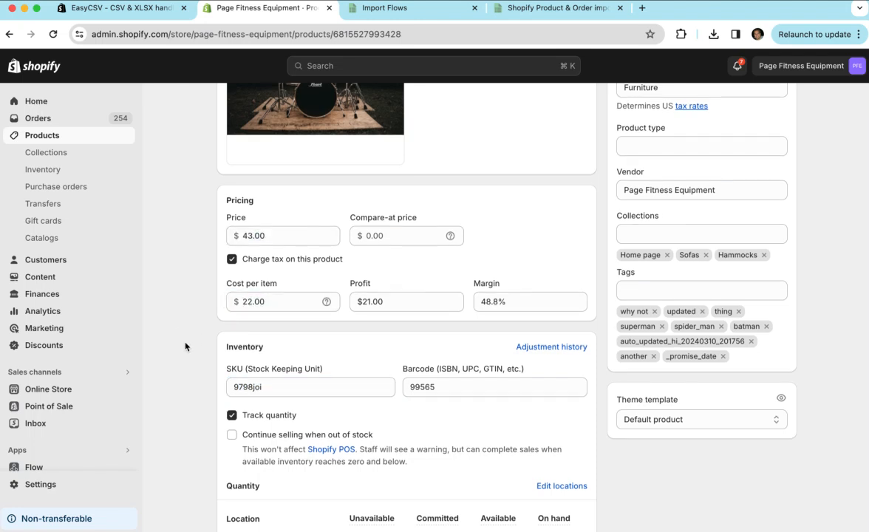
scroll(down, 3)
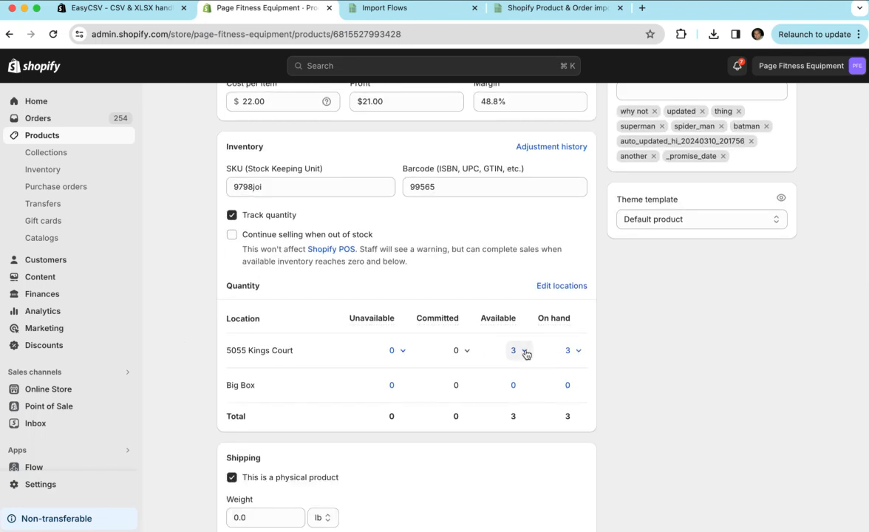
Start a New Import Flow from EasyCSV's Import Flows list.
click(379, 8)
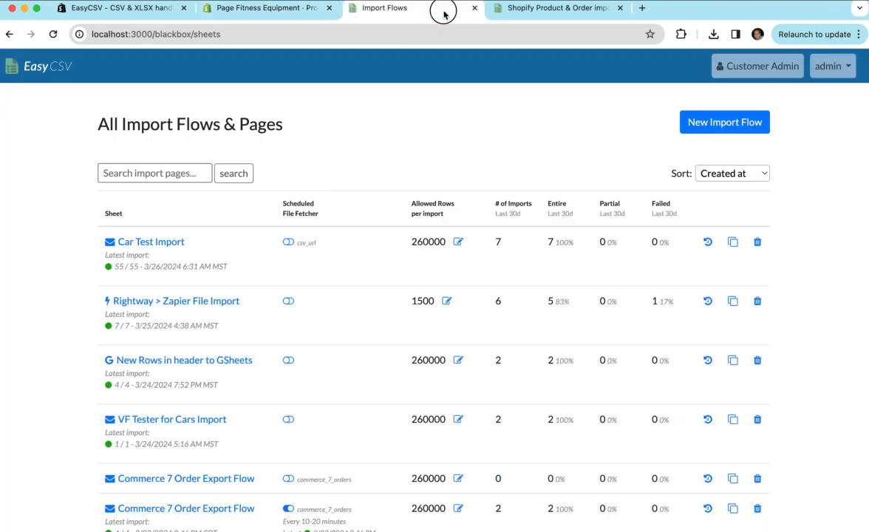
mouse_move(484, 52)
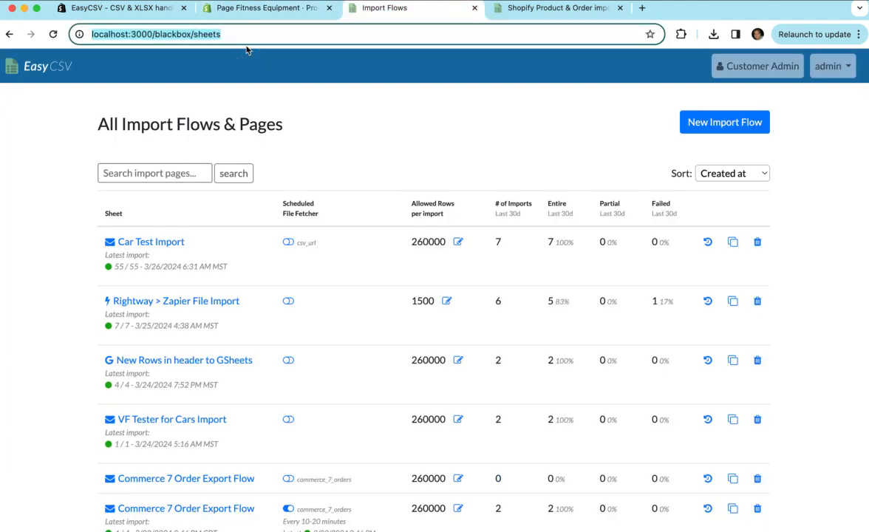
mouse_move(699, 141)
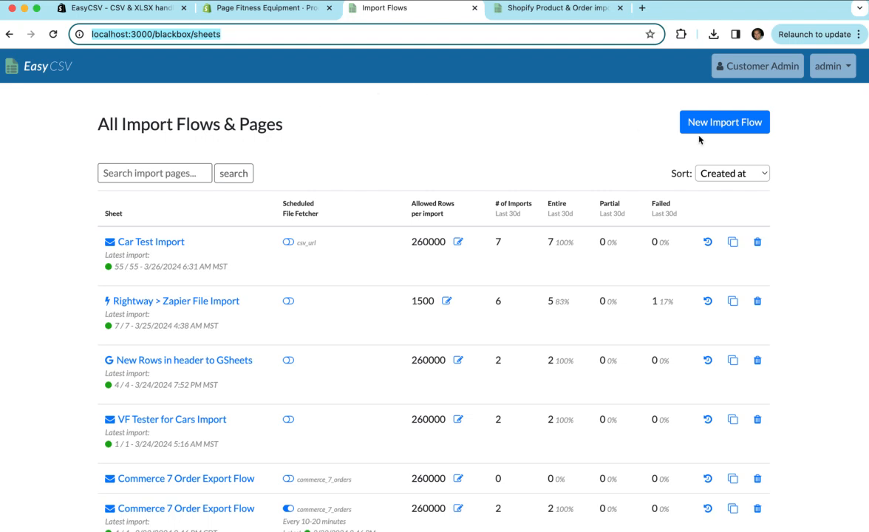
click(724, 122)
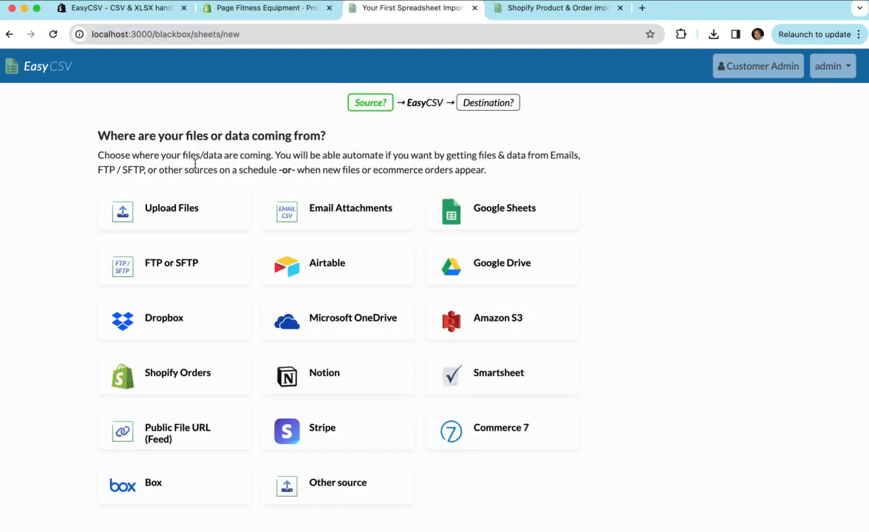
mouse_move(205, 270)
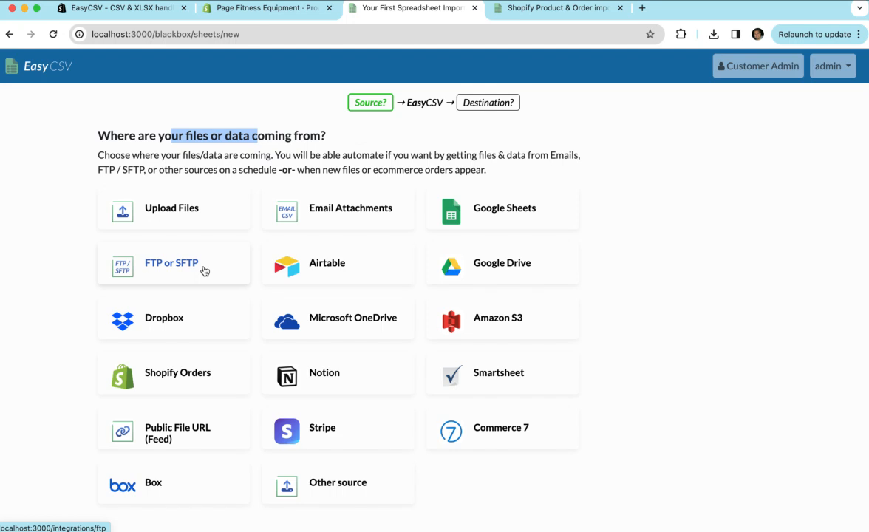
mouse_move(196, 429)
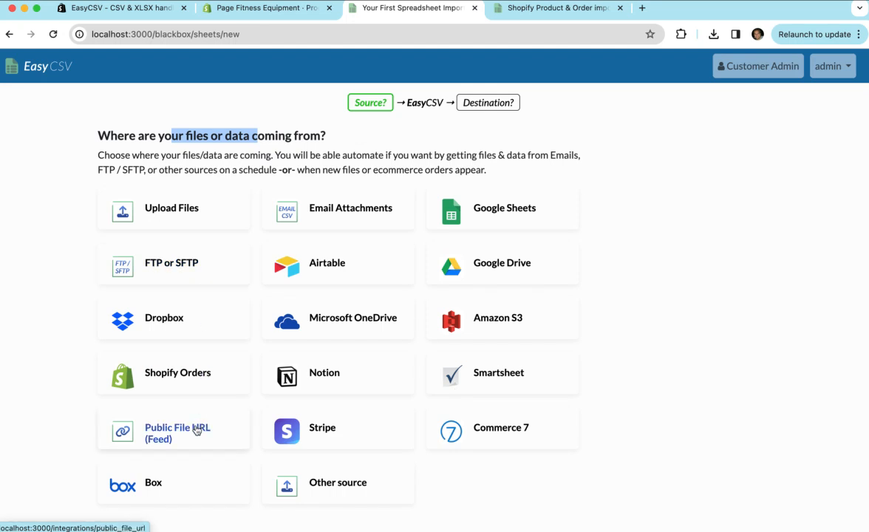
mouse_move(350, 214)
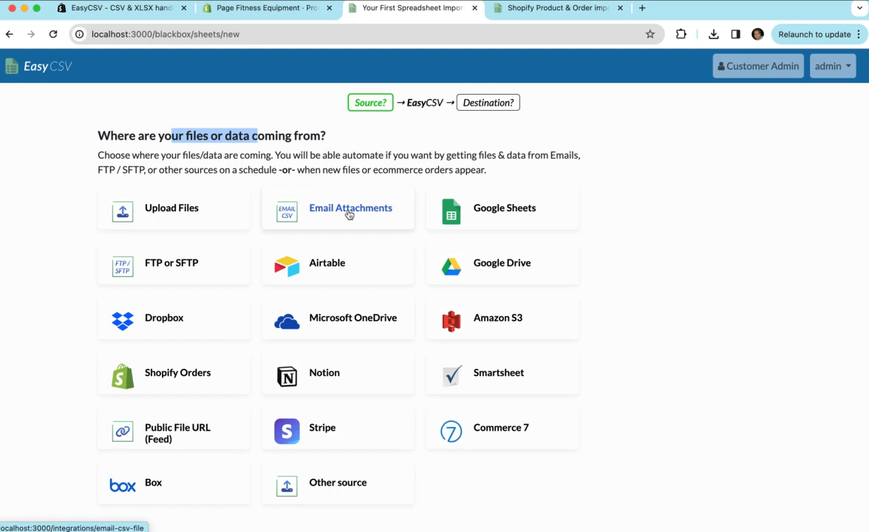
Choose FTP or SFTP as the source, load the example stock sheet, and name the flow Inventory Updater.
click(172, 263)
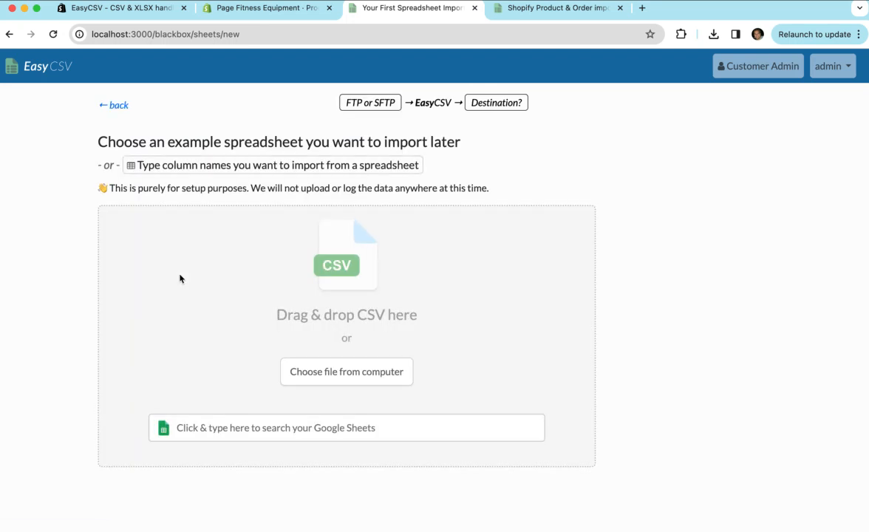
mouse_move(859, 34)
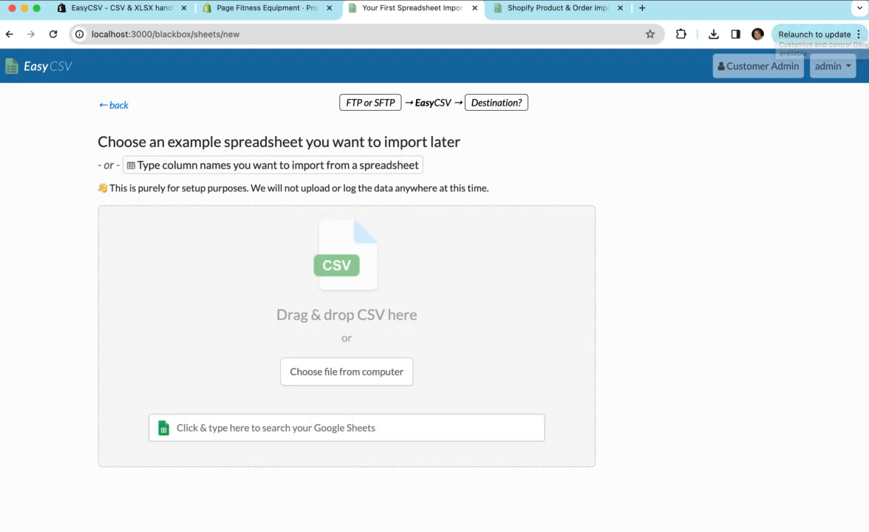
click(346, 371)
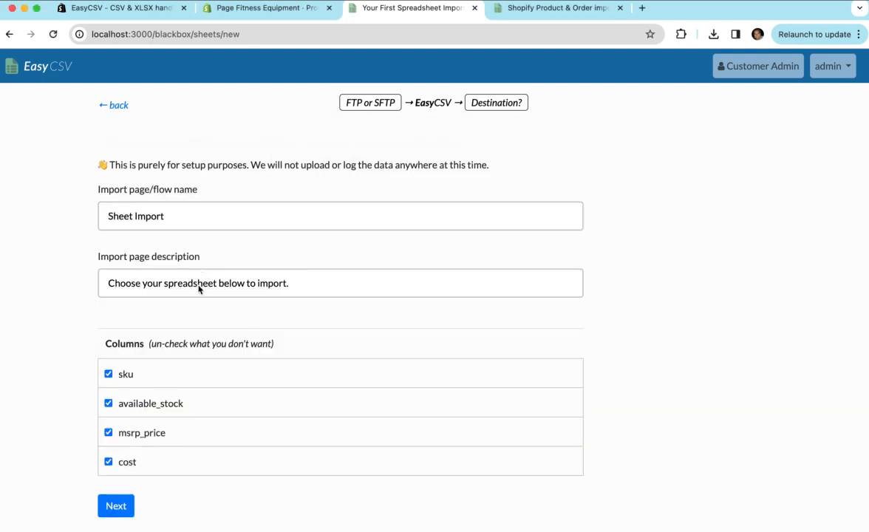
scroll(up, 3)
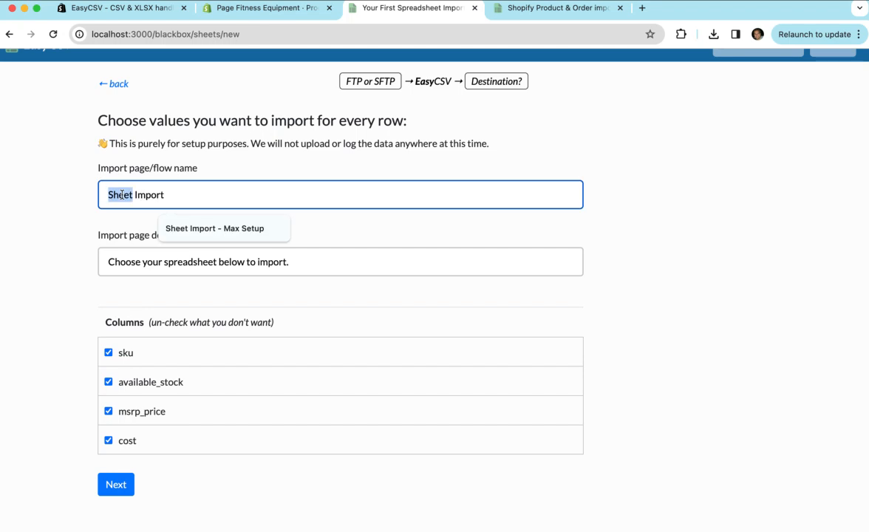
text(Inven)
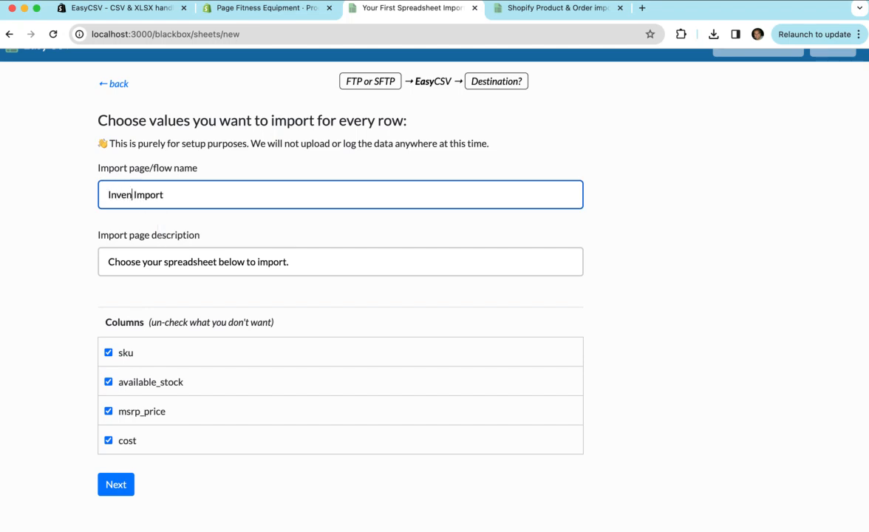
text(tory Updater)
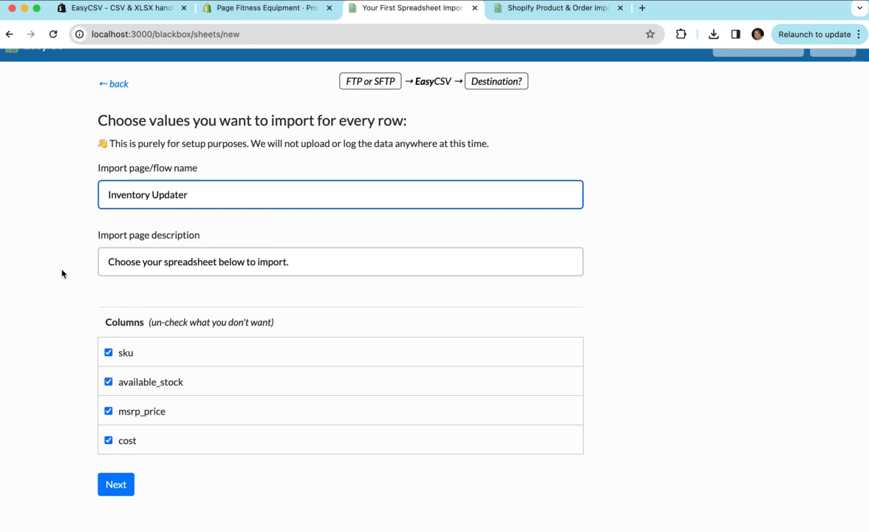
Keep all four columns: sku, available_stock, msrp_price and cost.
click(108, 410)
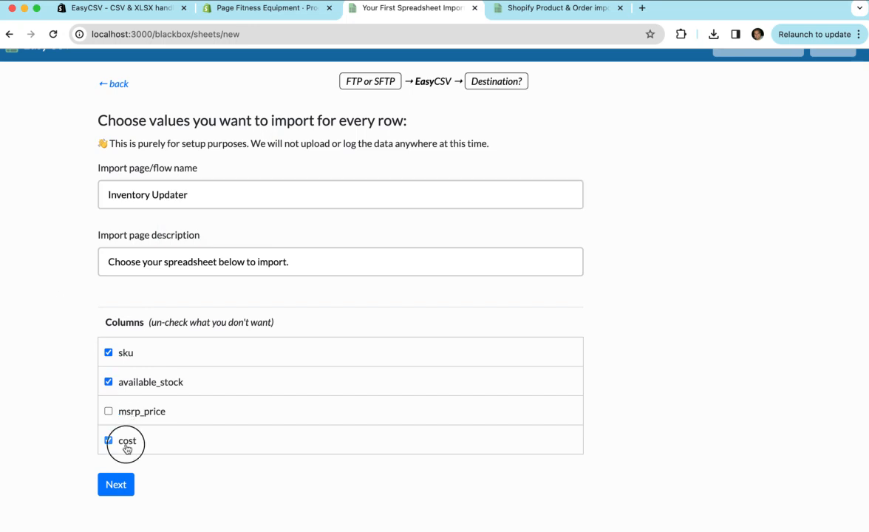
click(107, 441)
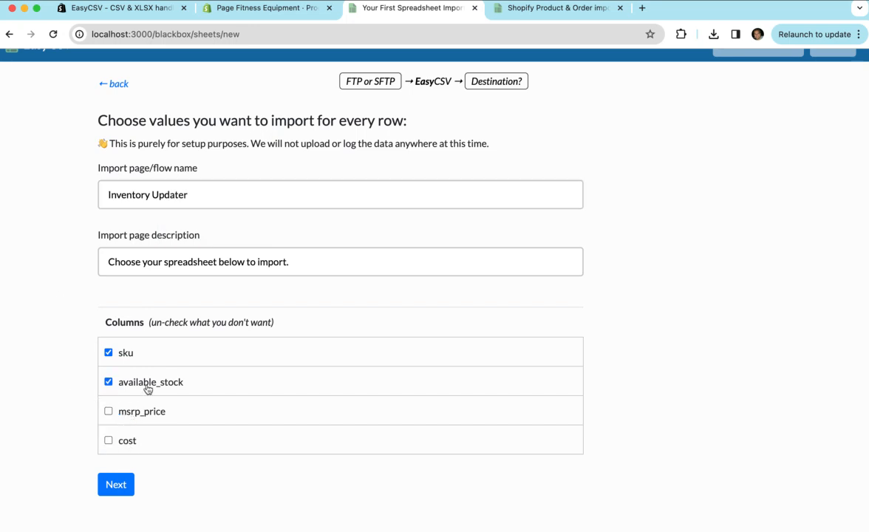
click(108, 411)
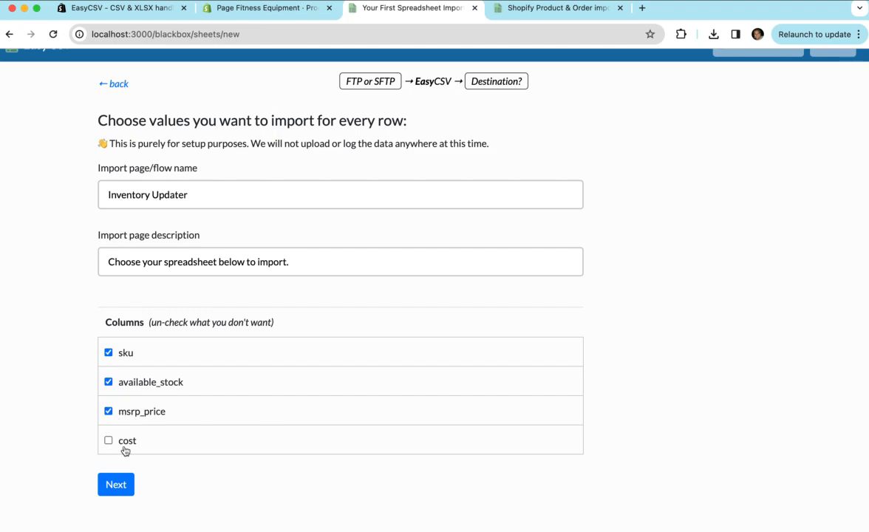
click(108, 439)
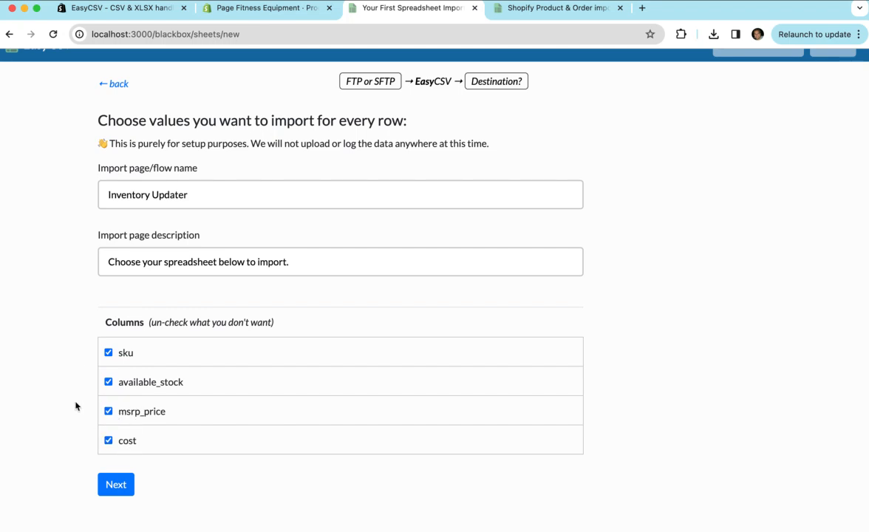
click(116, 484)
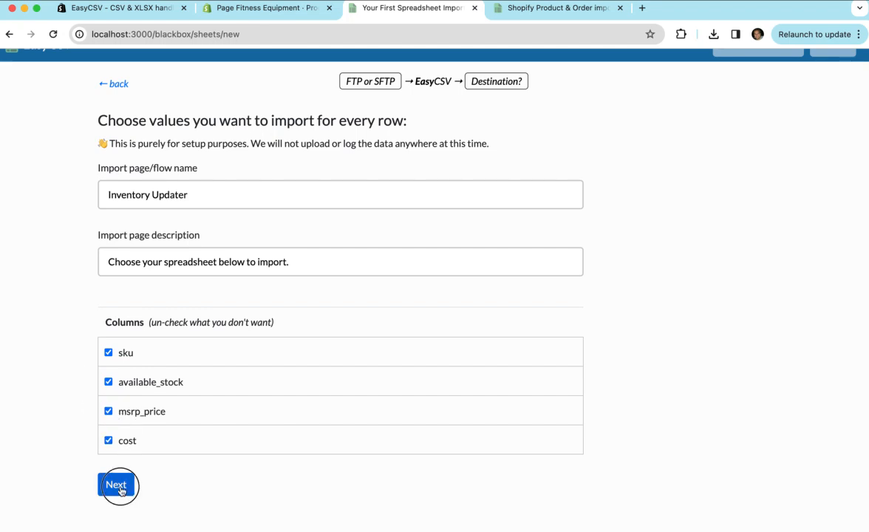
click(116, 484)
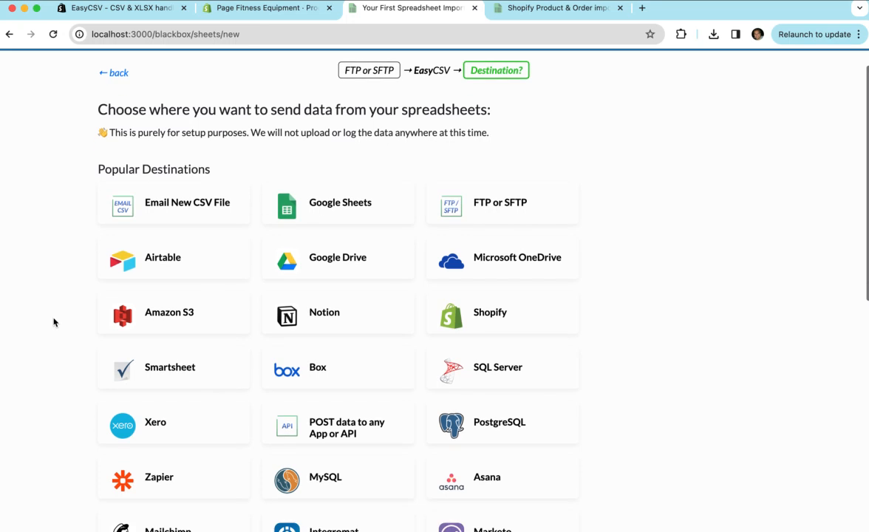
click(490, 312)
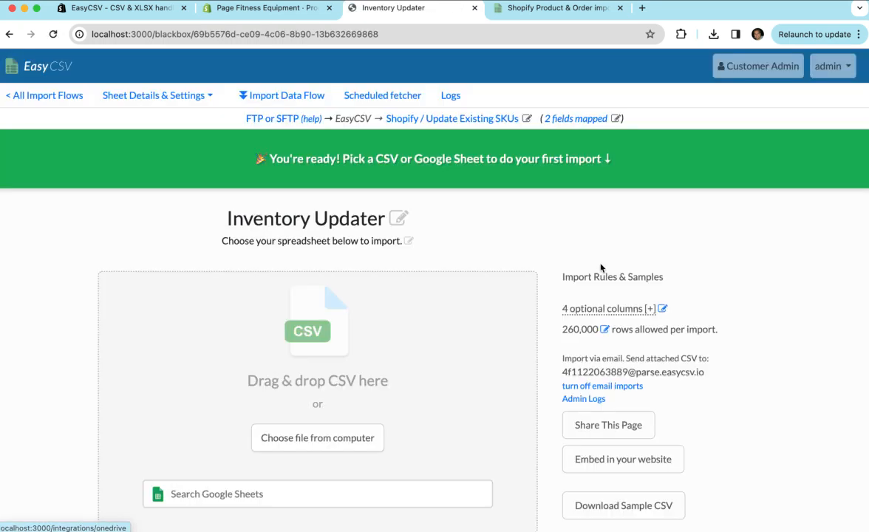
mouse_move(615, 210)
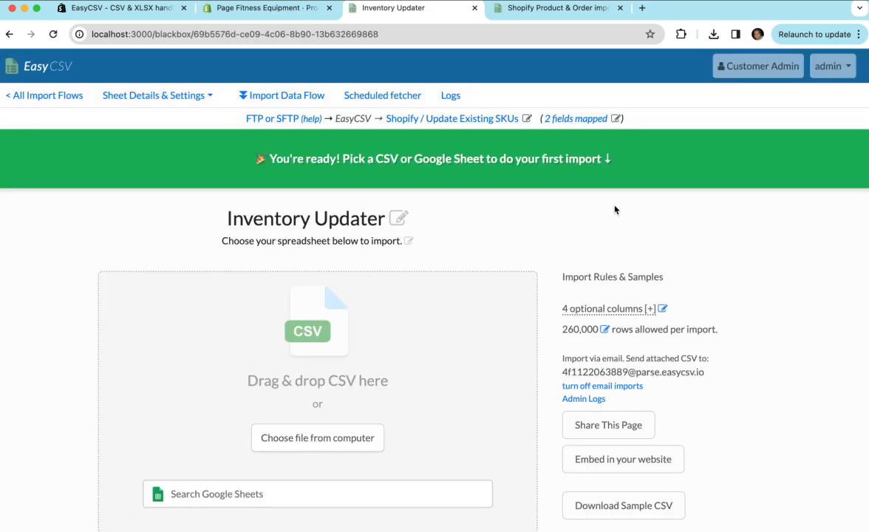
mouse_move(575, 118)
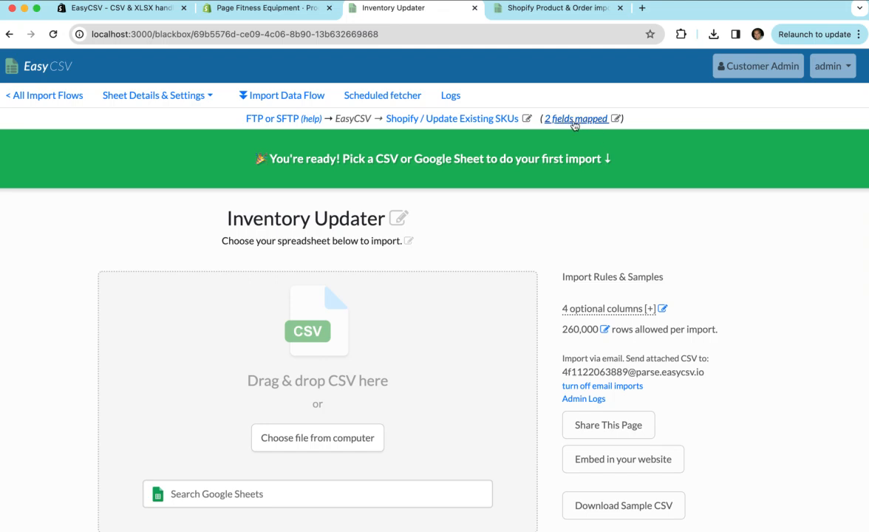
mouse_move(695, 235)
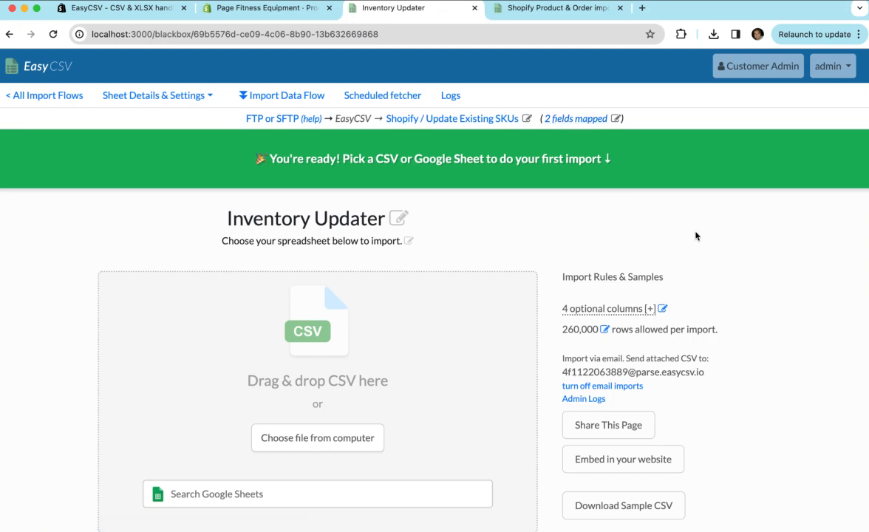
mouse_move(722, 250)
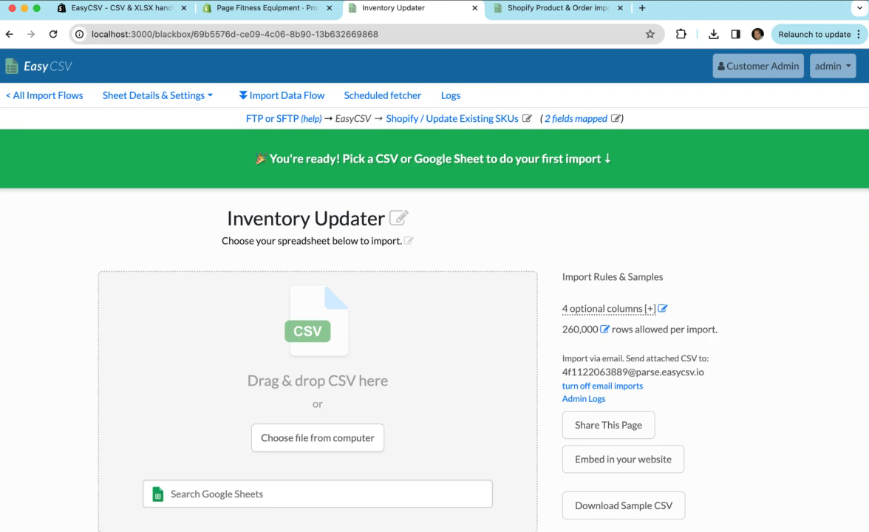
click(317, 438)
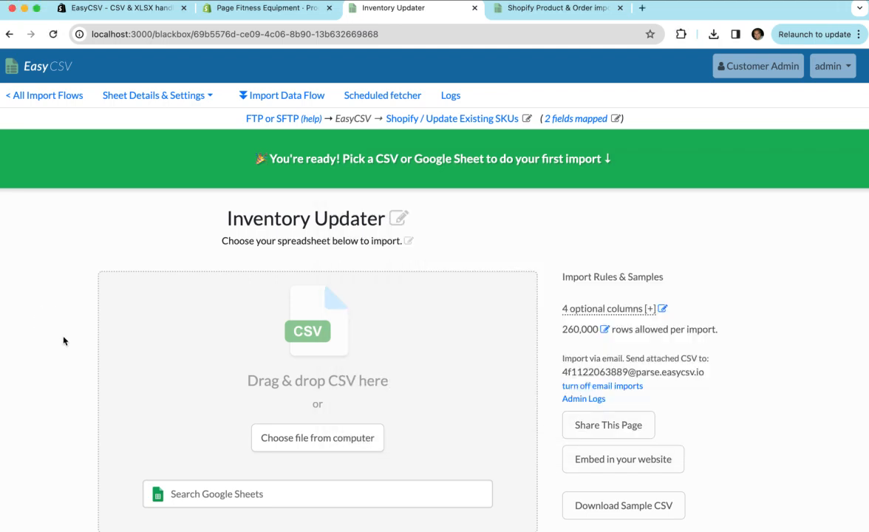
double_click(633, 371)
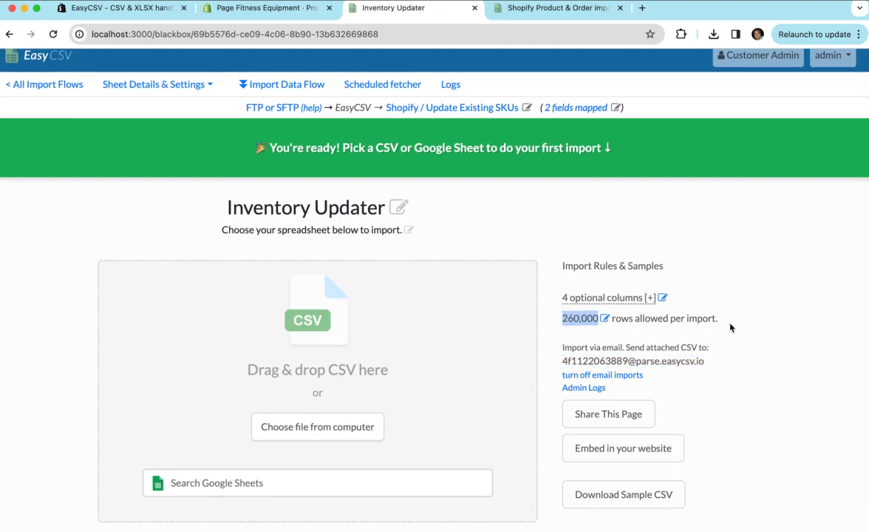
mouse_move(683, 342)
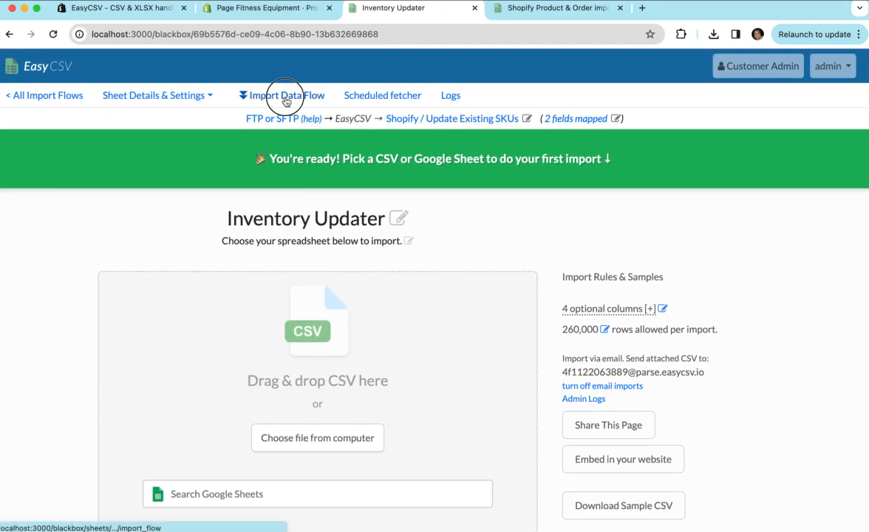
Open the Inventory Updater data flow overview and view its four imported columns.
click(286, 95)
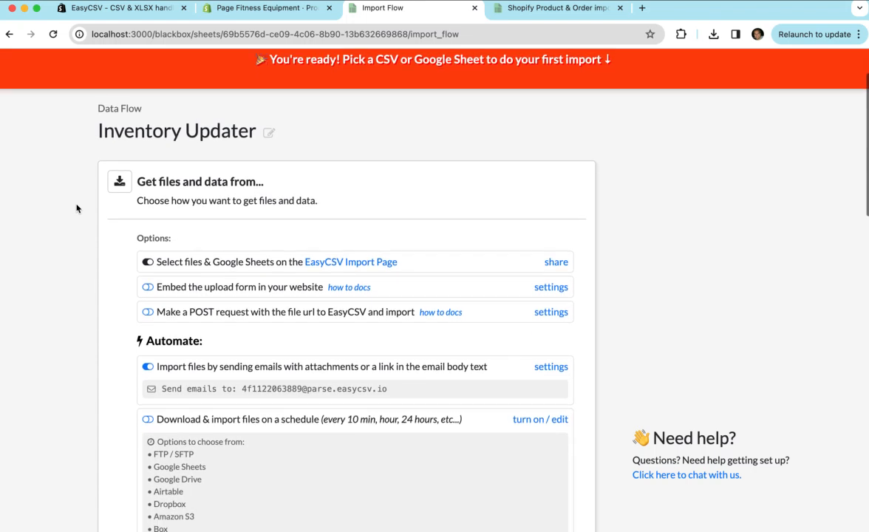
scroll(down, 3)
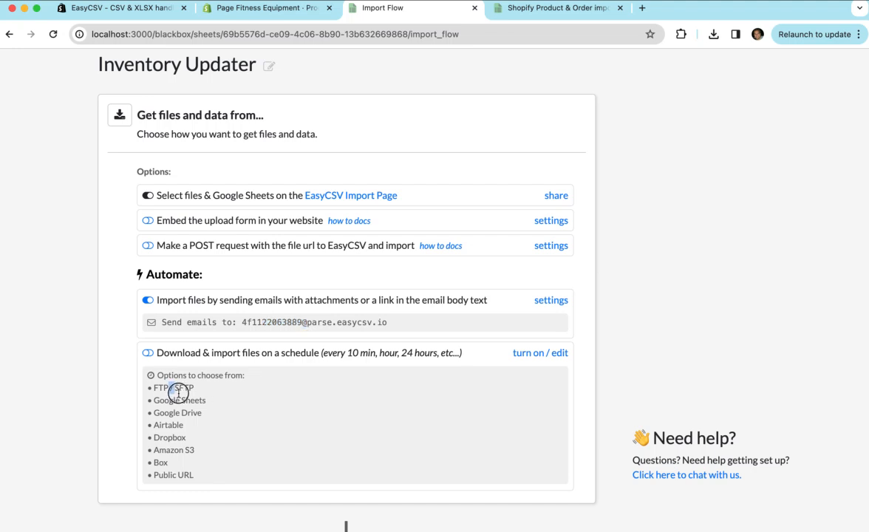
mouse_move(234, 449)
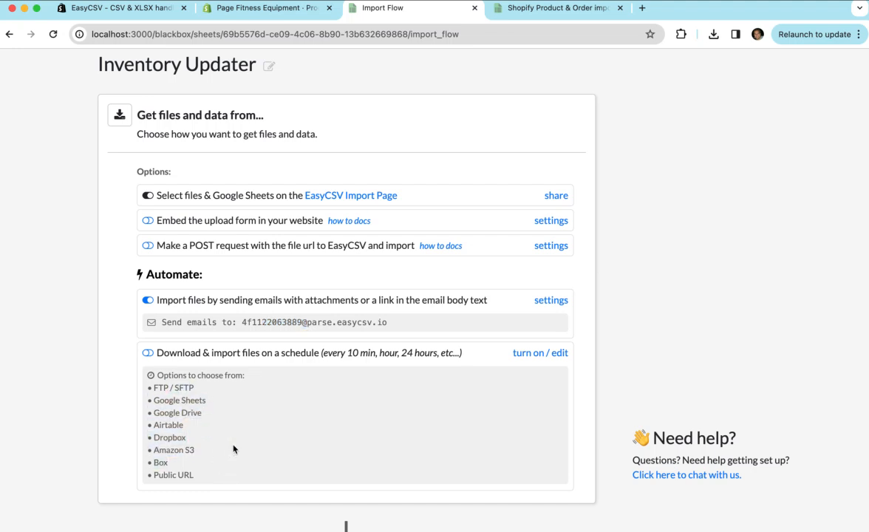
mouse_move(269, 212)
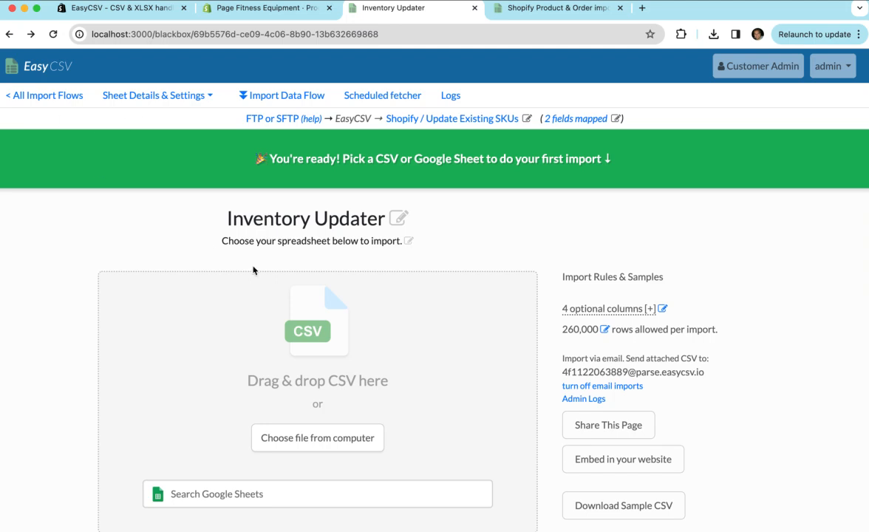
click(287, 95)
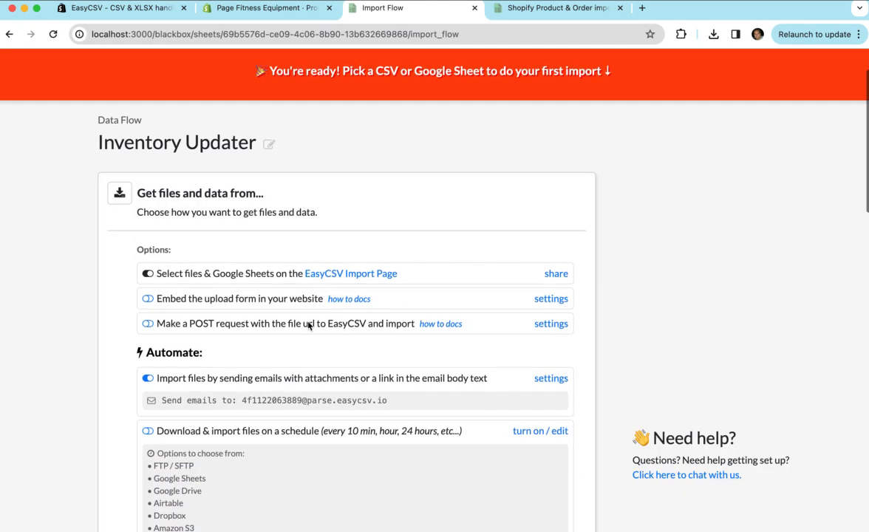
scroll(down, 3)
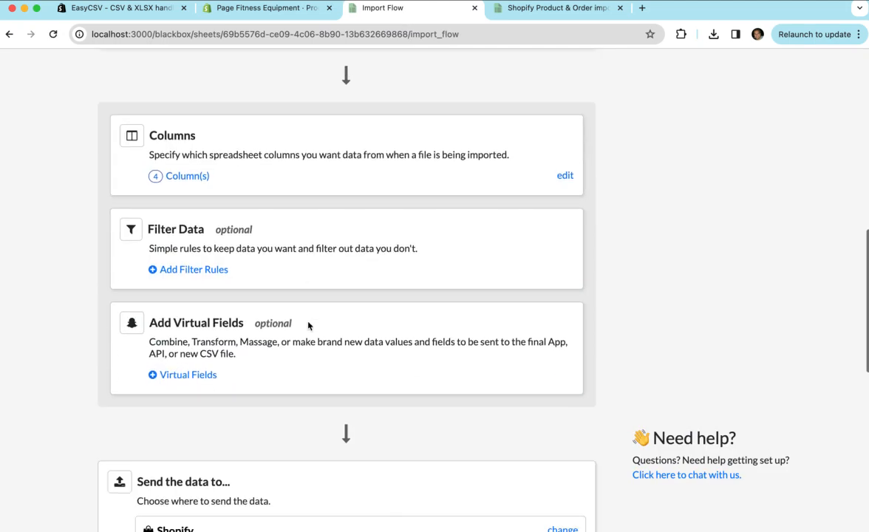
click(564, 175)
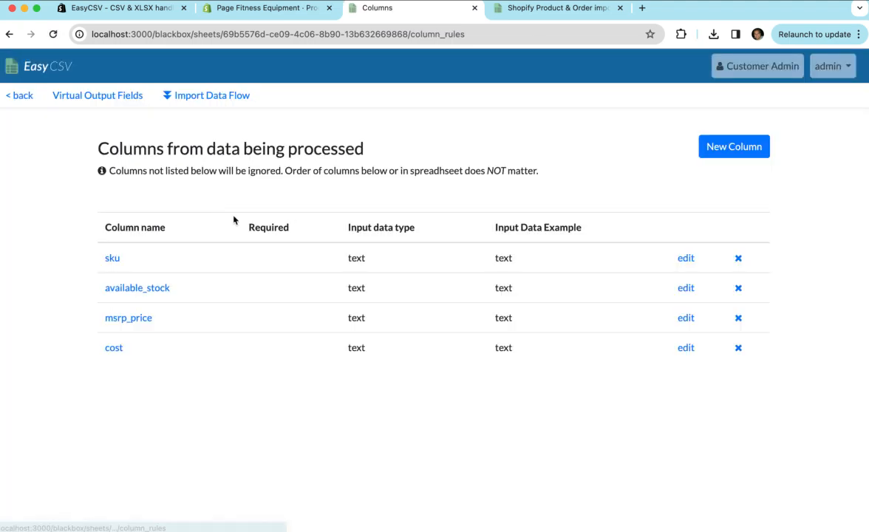
mouse_move(206, 95)
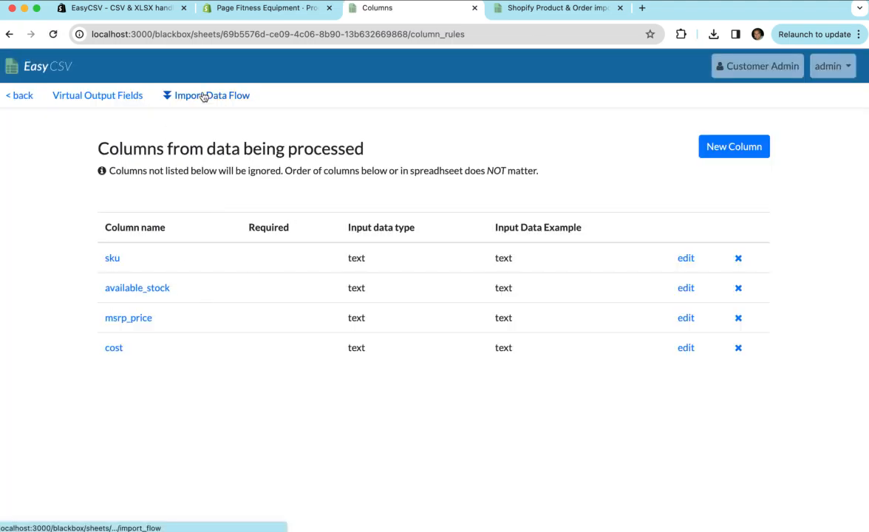
Review the Shopify destination and its update existing SKUs action.
click(212, 95)
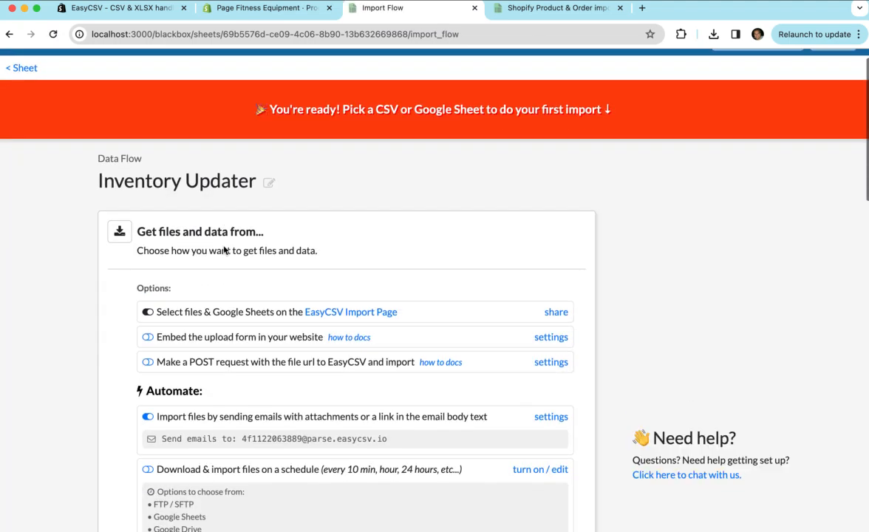
scroll(down, 3)
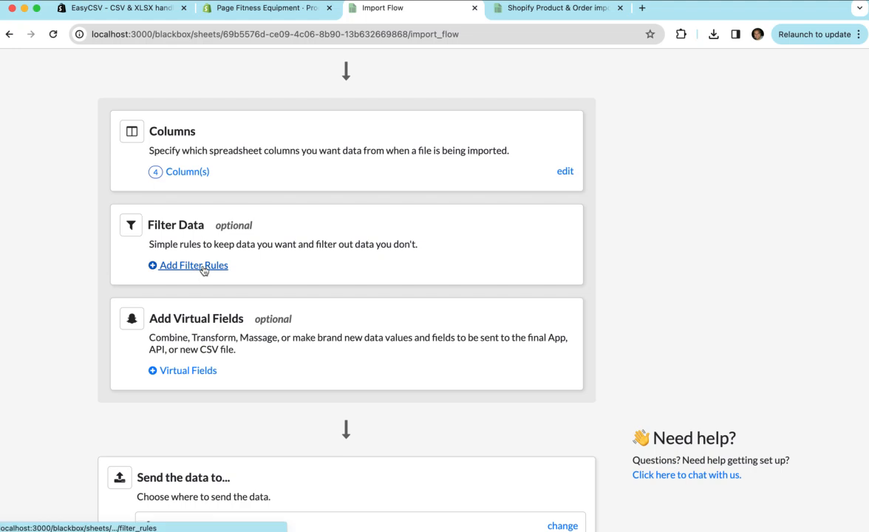
scroll(down, 3)
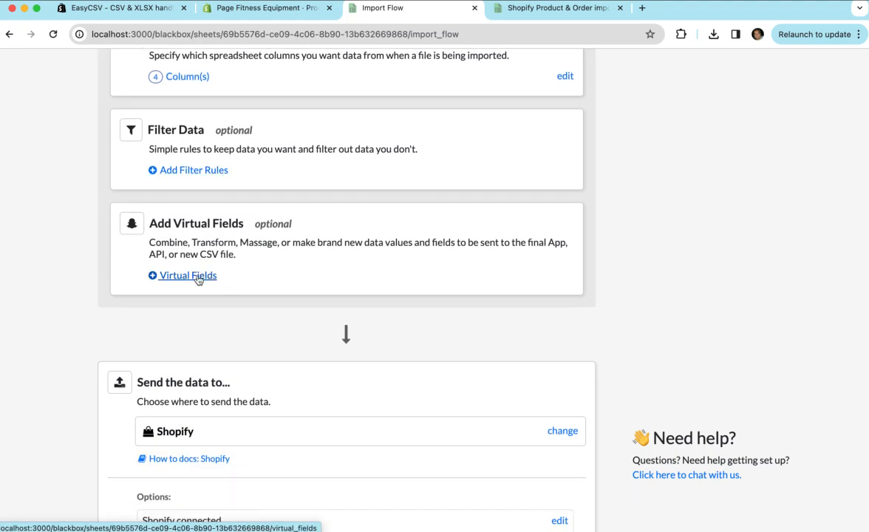
mouse_move(244, 281)
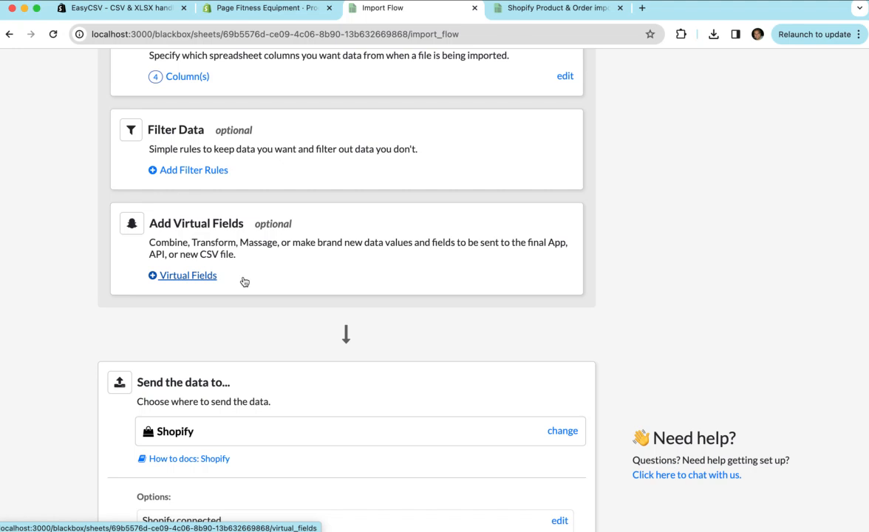
scroll(down, 3)
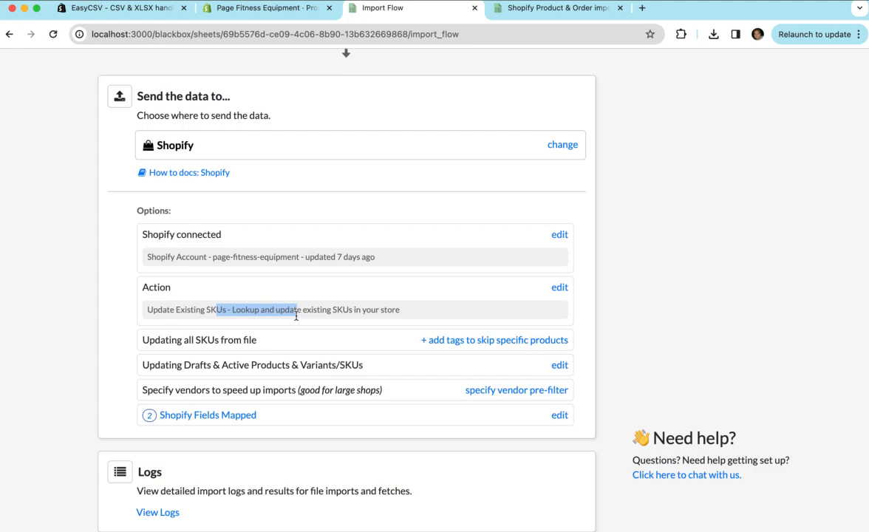
click(207, 415)
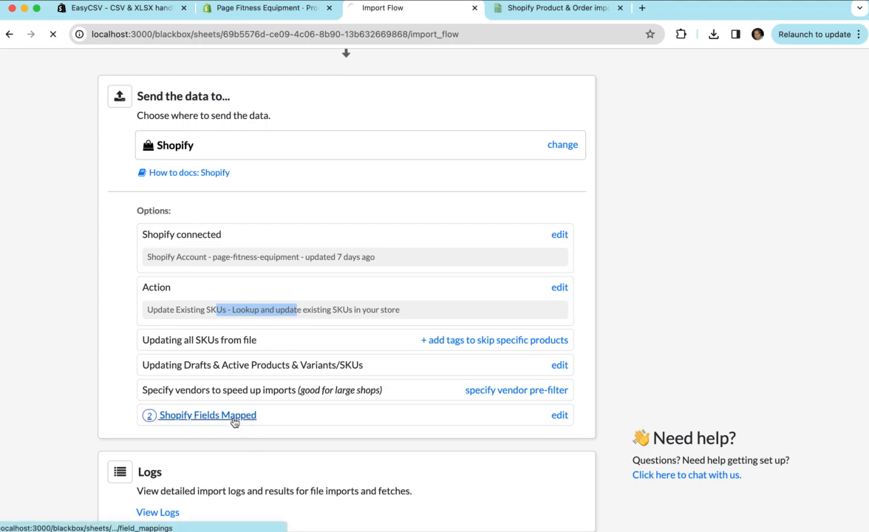
Map the SKU field to sku and Quantity to available_stock.
click(207, 414)
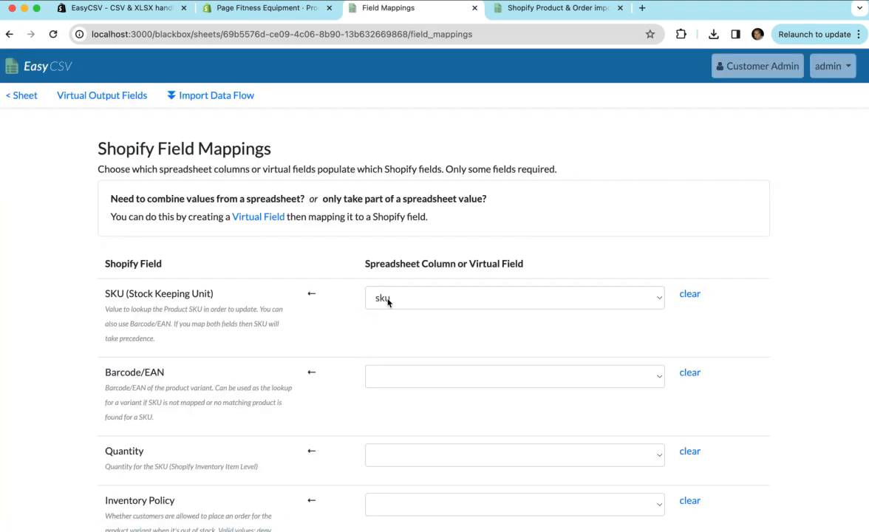
mouse_move(173, 297)
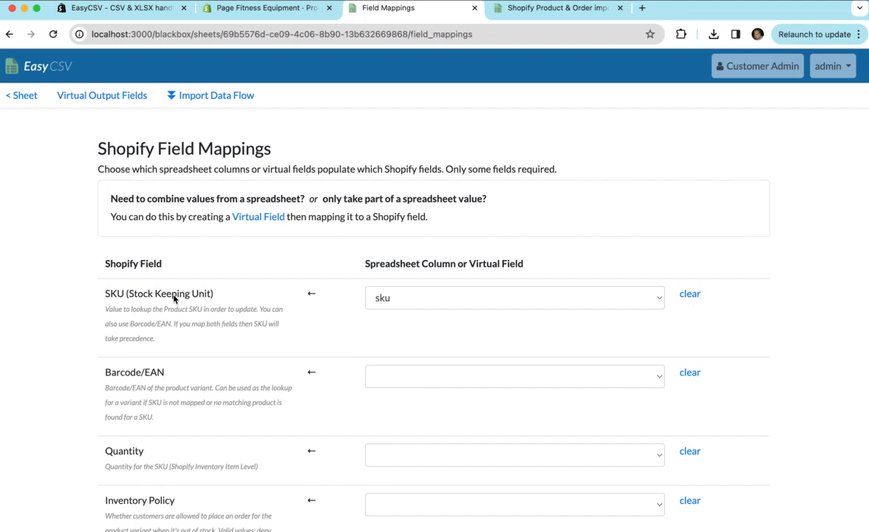
mouse_move(176, 247)
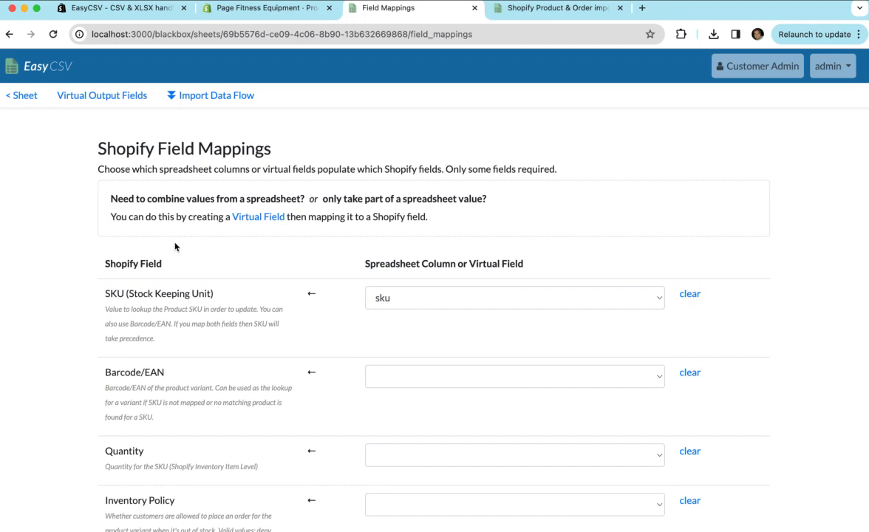
double_click(159, 294)
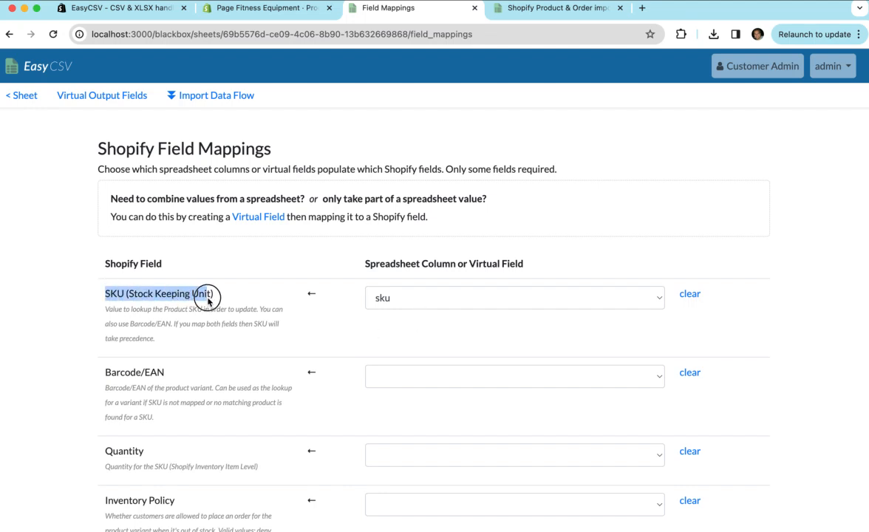
click(514, 298)
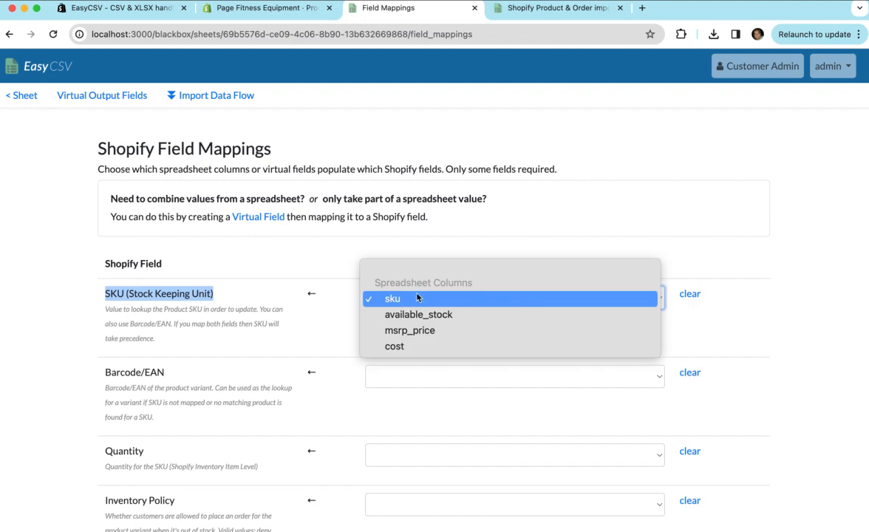
click(392, 298)
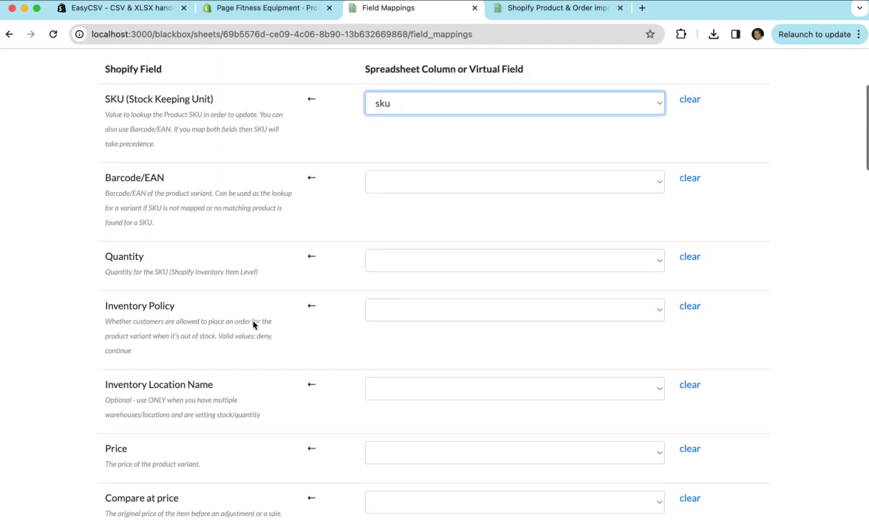
click(513, 259)
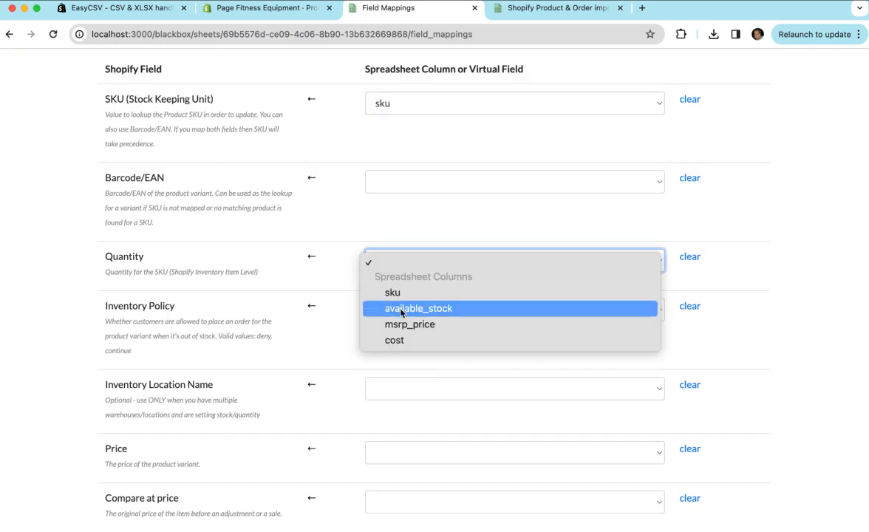
click(419, 308)
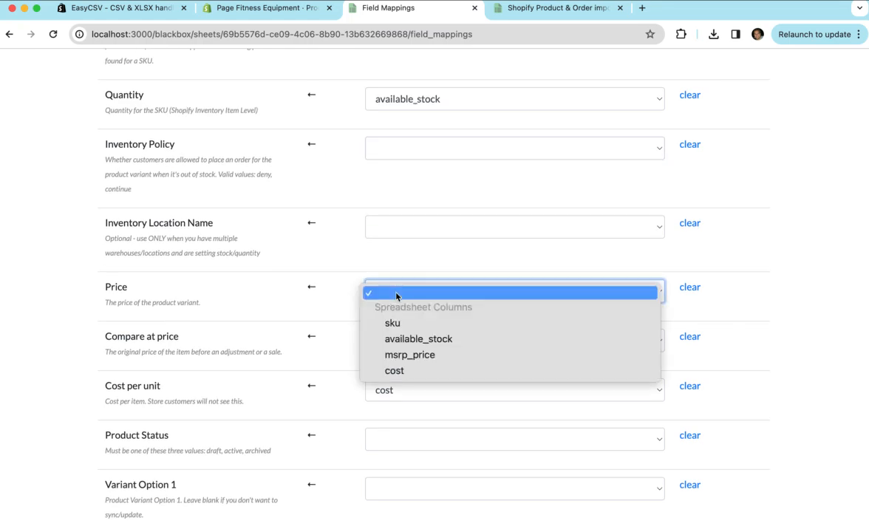
Map Price to msrp_price, clear Cost per unit, and save the mappings.
click(410, 355)
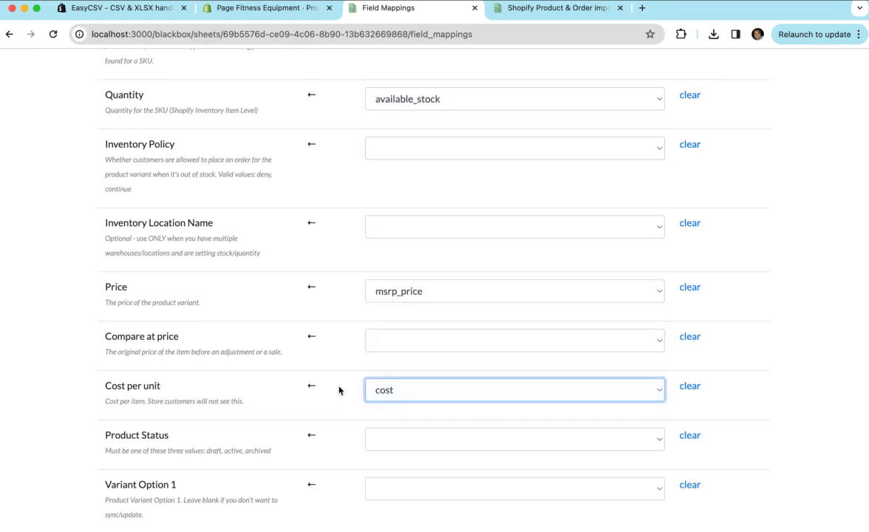
click(689, 385)
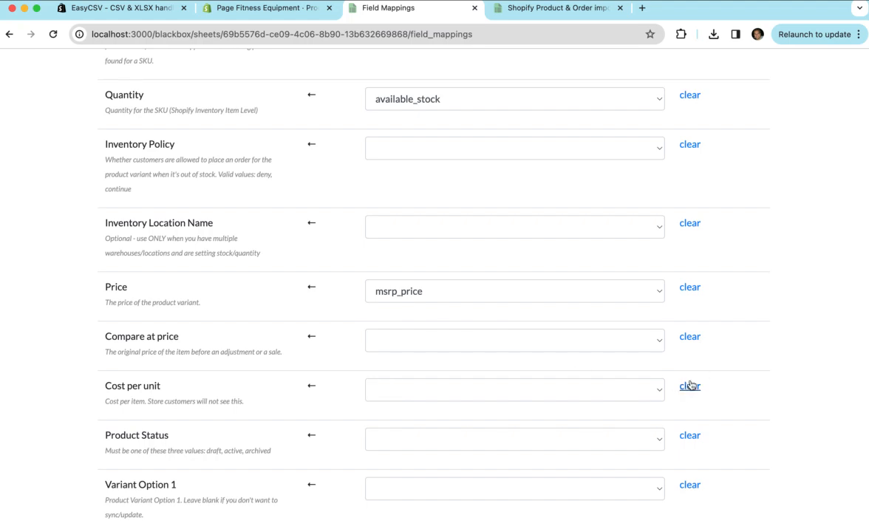
scroll(up, 3)
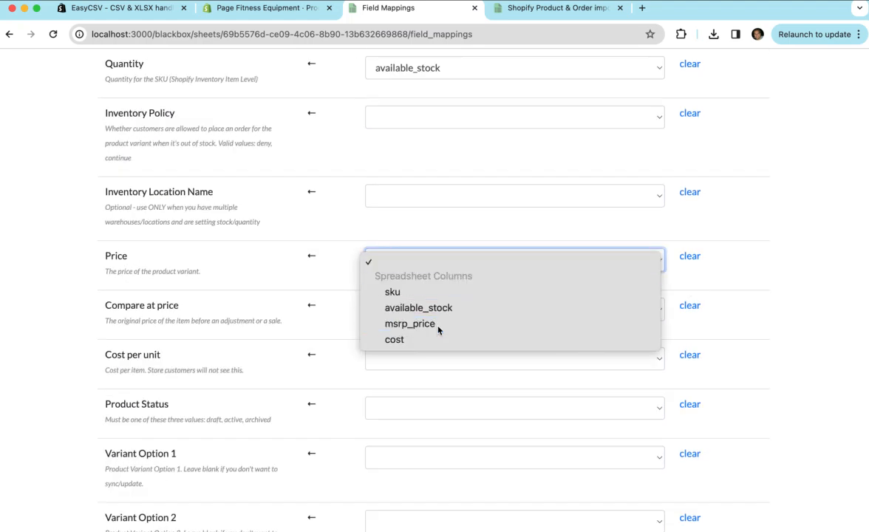
click(410, 322)
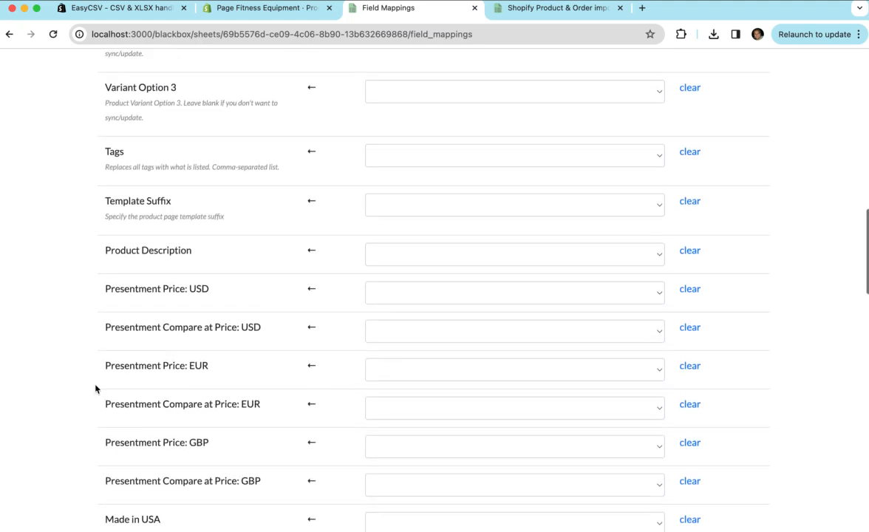
scroll(down, 3)
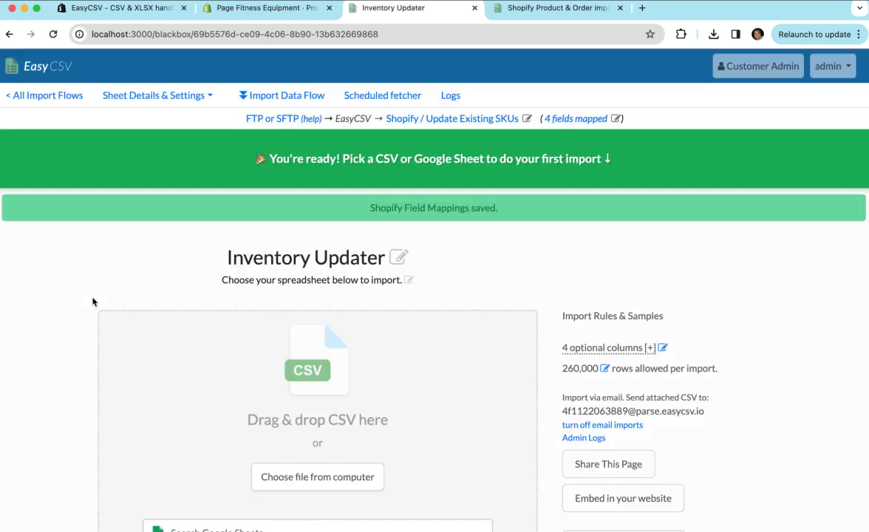
Drag stock_and_prices.csv from Finder onto the Inventory Updater import page.
scroll(down, 3)
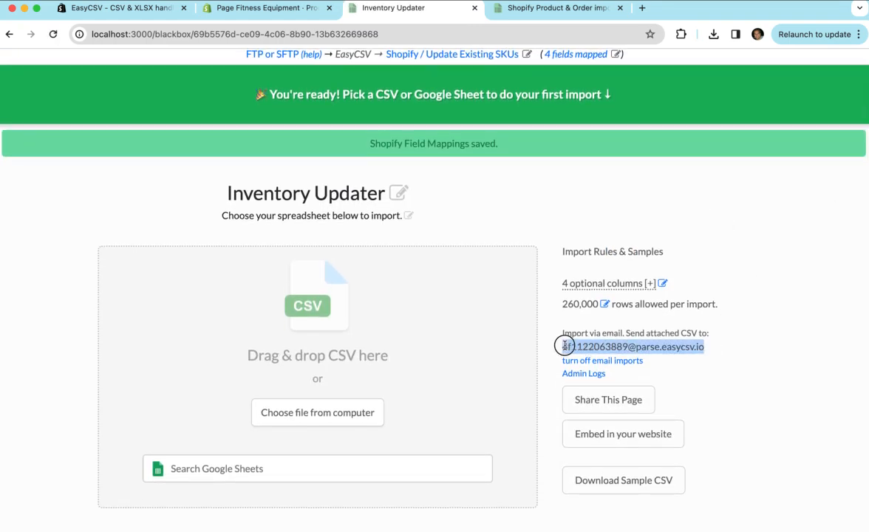
click(317, 412)
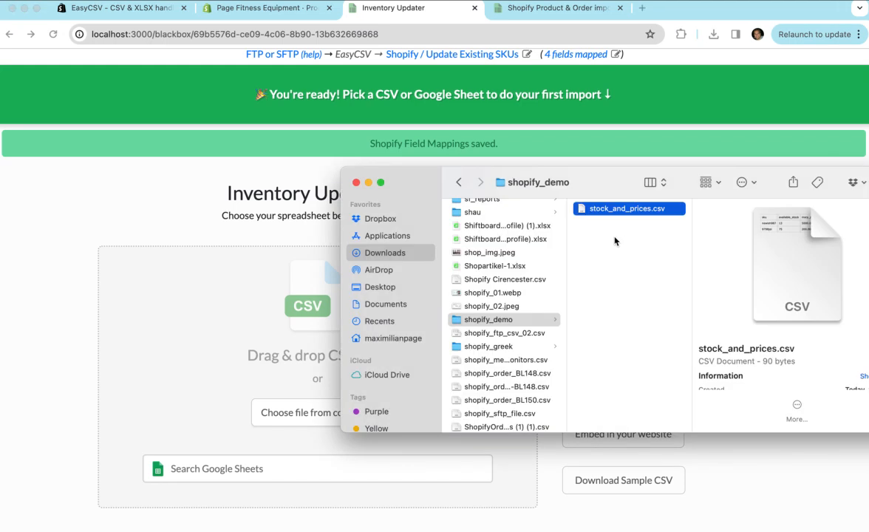
drag(629, 209, 214, 288)
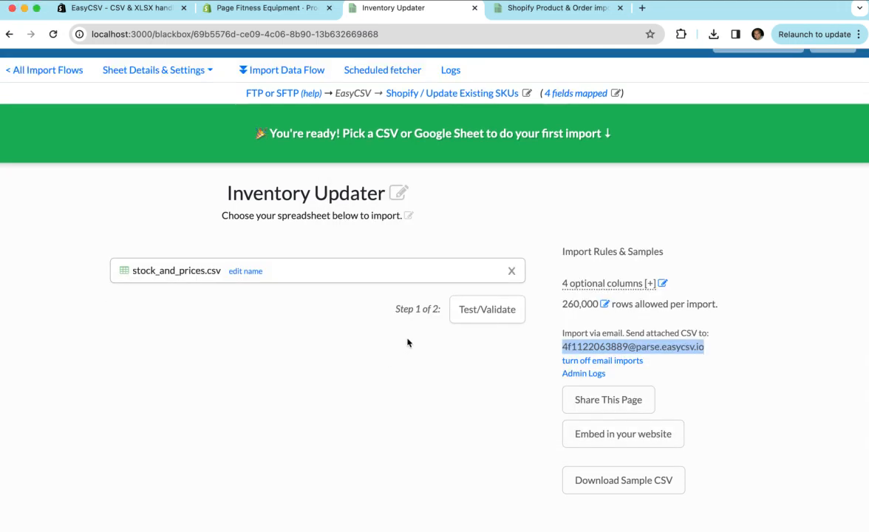
mouse_move(560, 310)
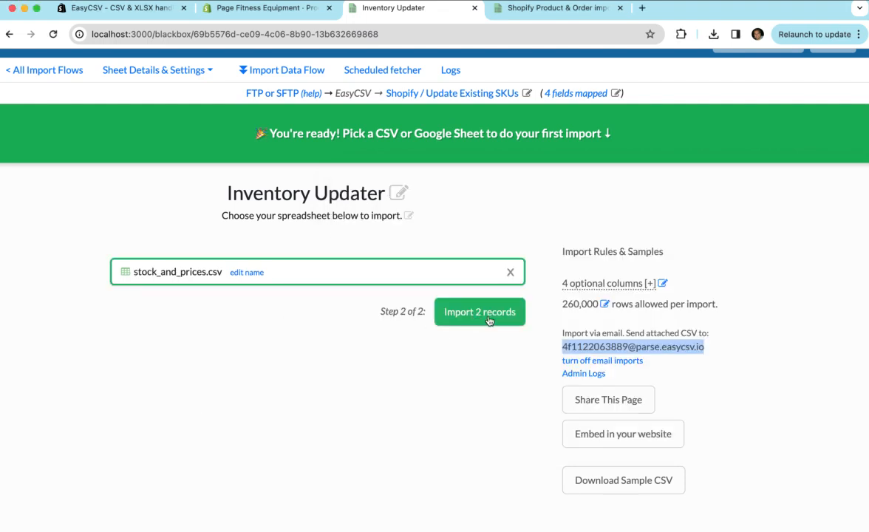
Import the 2 records into Shopify and view the import notification email.
click(479, 311)
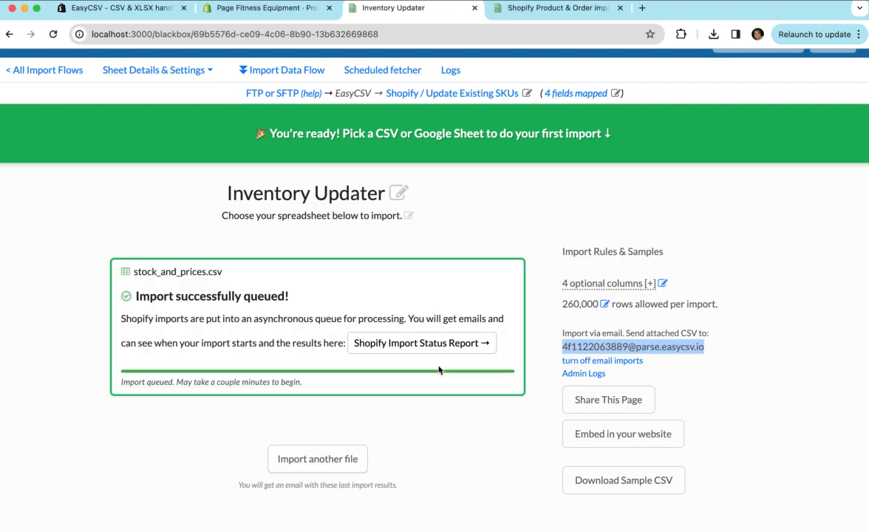
click(422, 343)
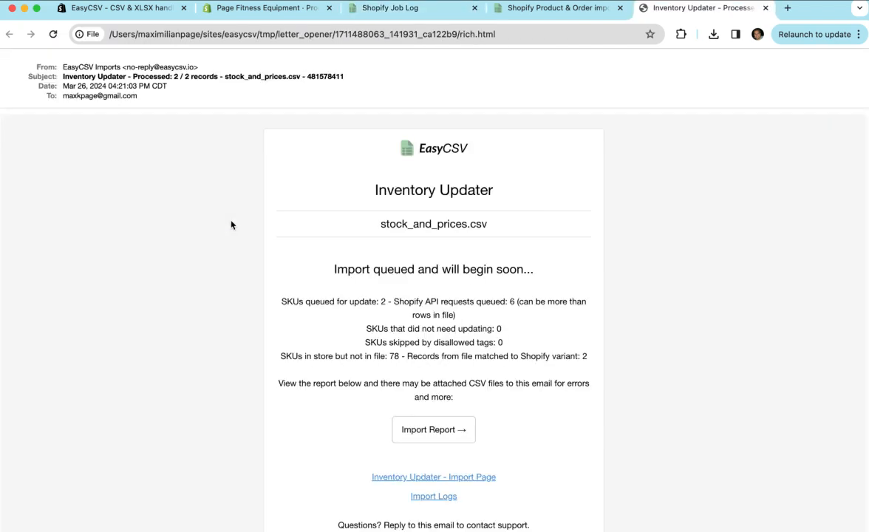
mouse_move(319, 302)
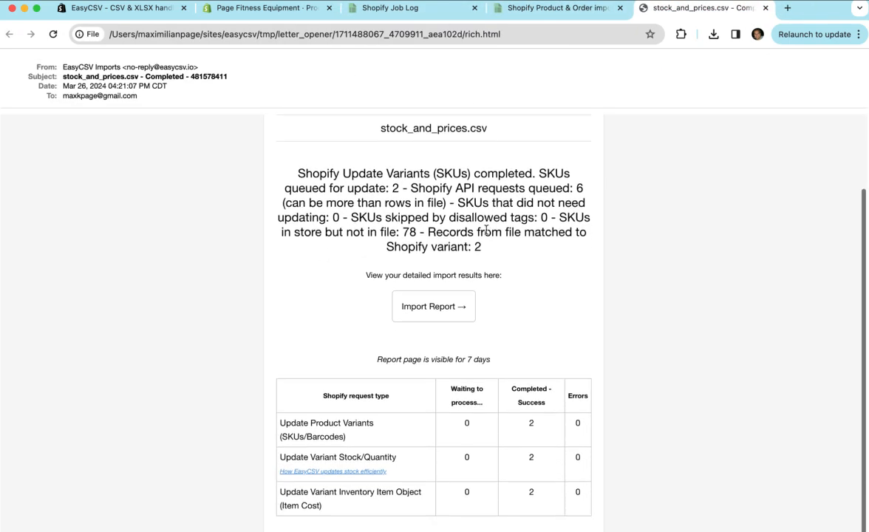
click(387, 8)
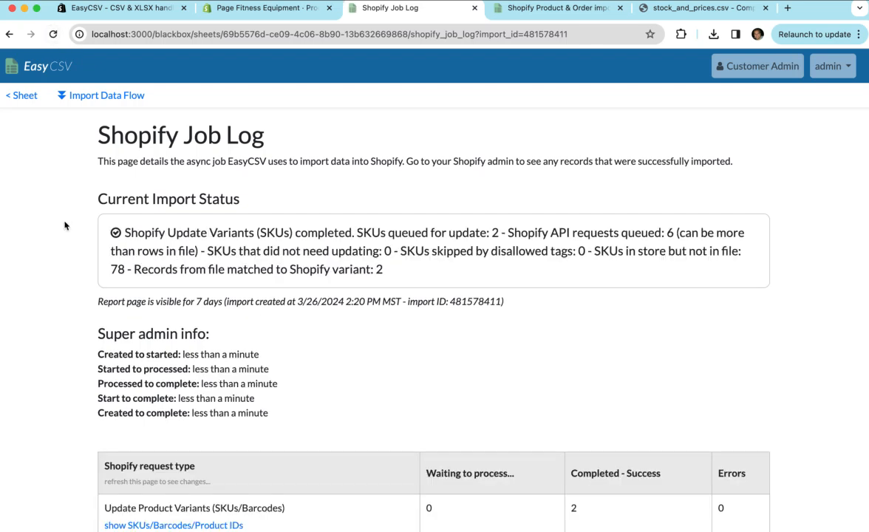
Expand the job log to show updated SKUs and the price, stock and cost data sent.
scroll(down, 3)
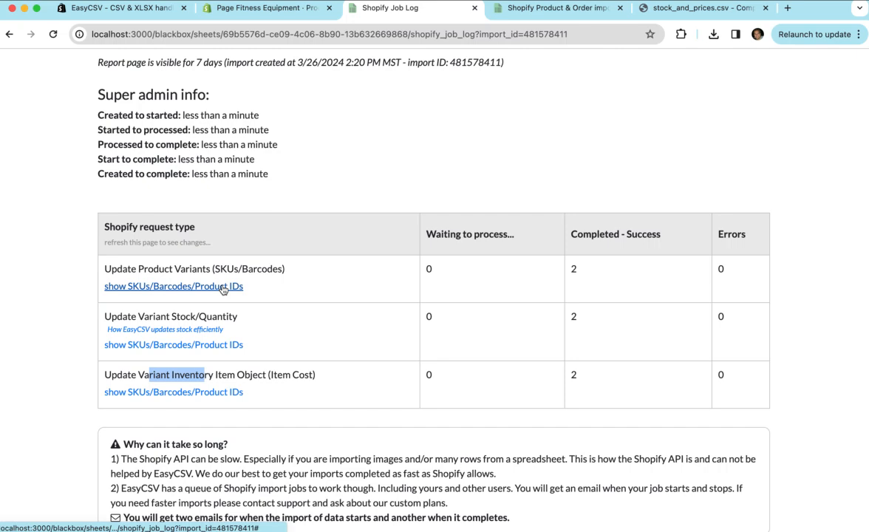
click(173, 286)
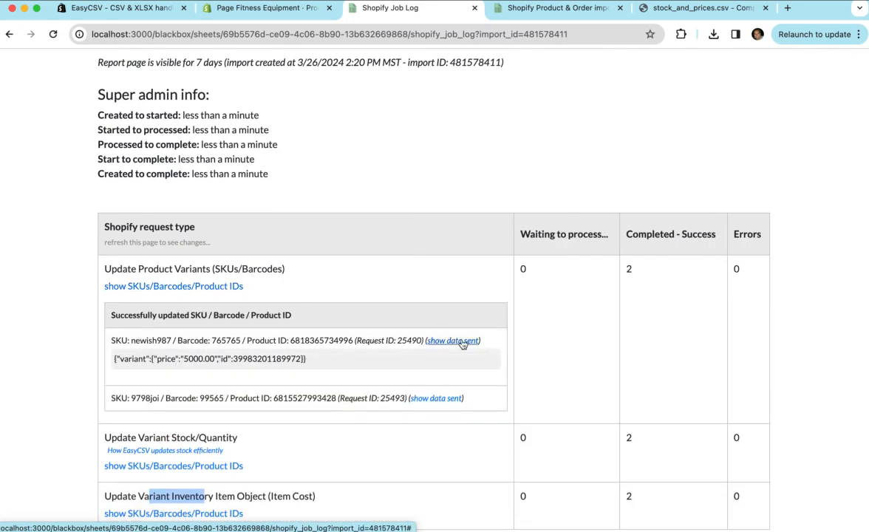
mouse_move(436, 398)
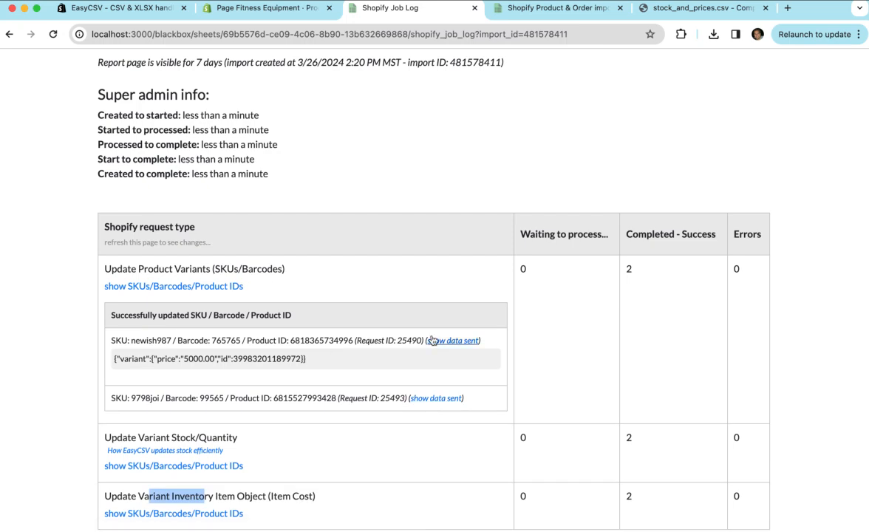
scroll(down, 3)
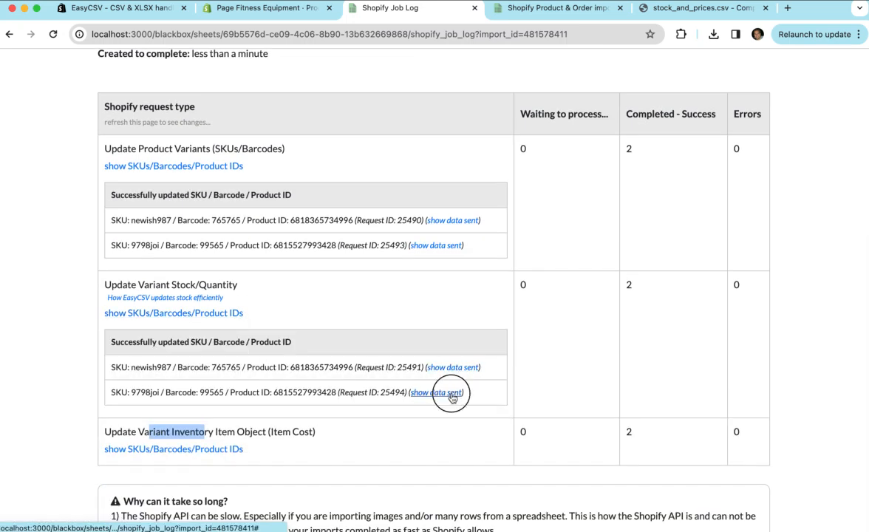
click(173, 449)
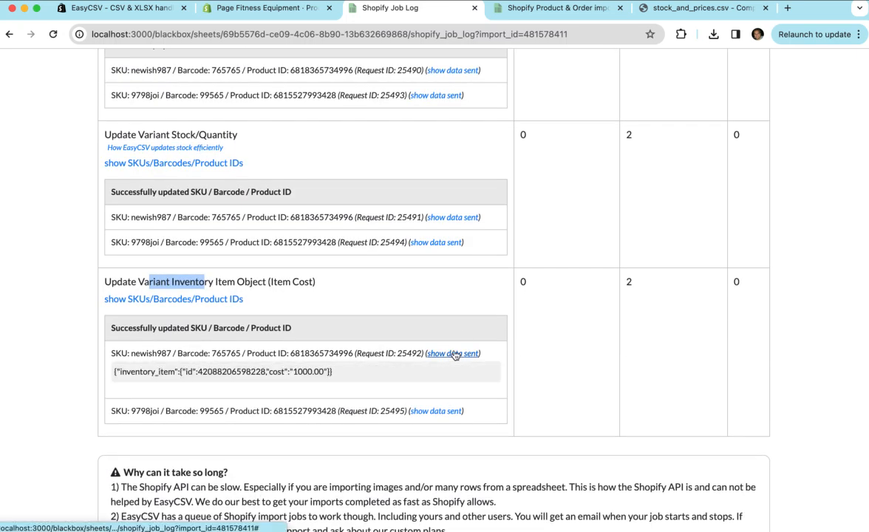
scroll(up, 3)
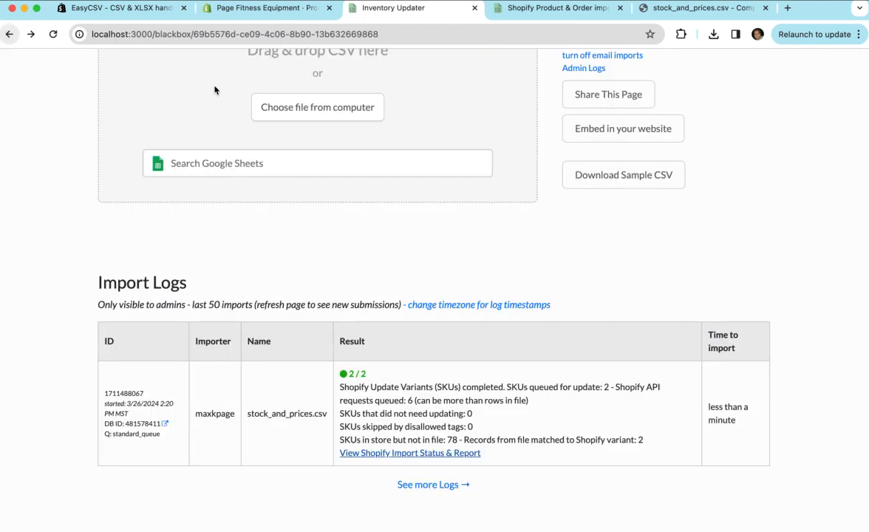
scroll(up, 3)
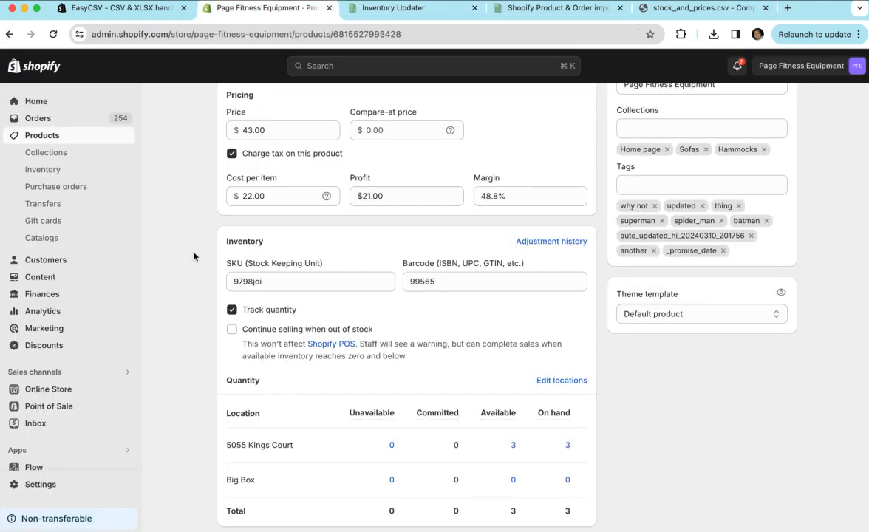
mouse_move(187, 164)
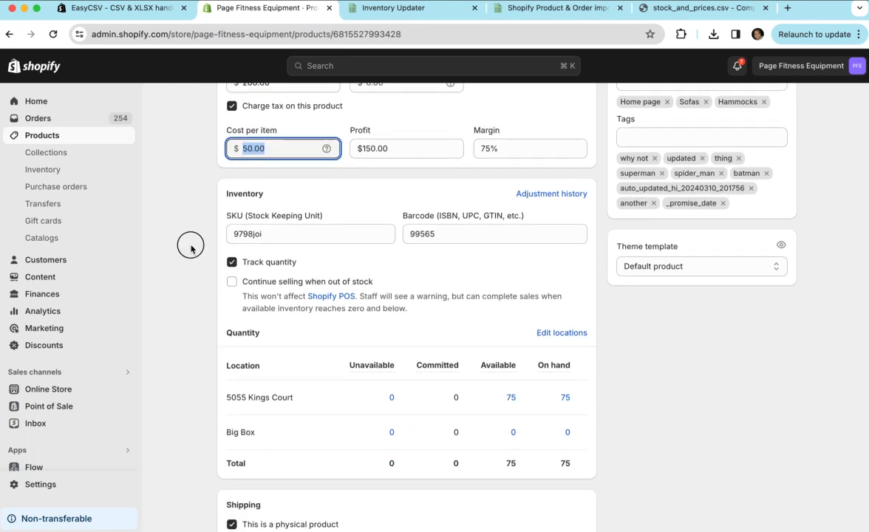
Check Live Water Paddle Board variants paddle01 and paddle02, then return to Inventory Updater.
click(42, 135)
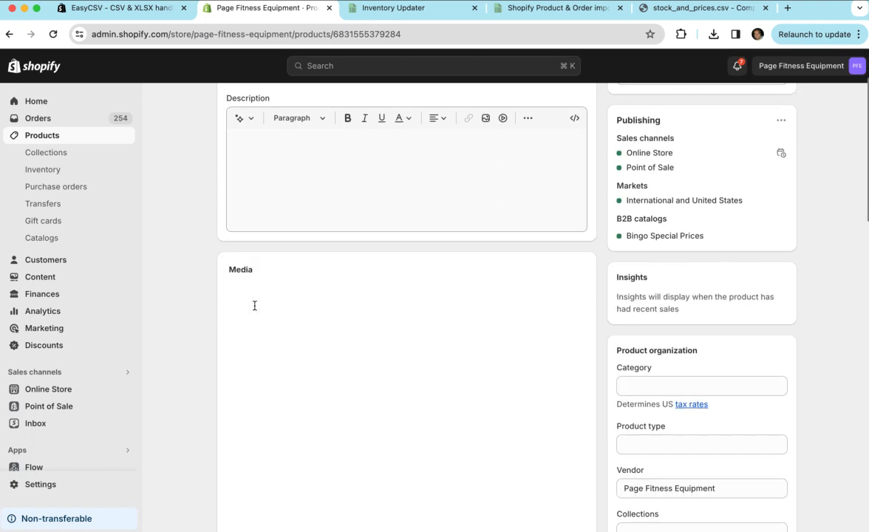
scroll(down, 3)
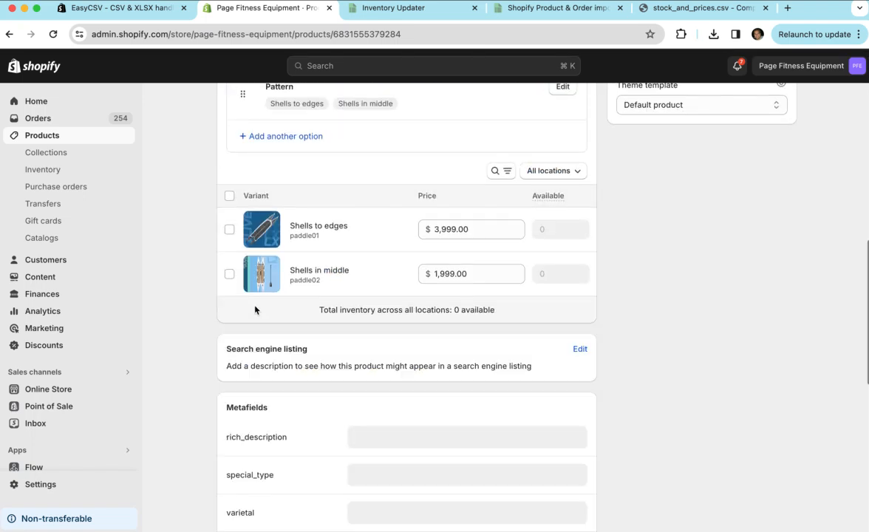
scroll(up, 3)
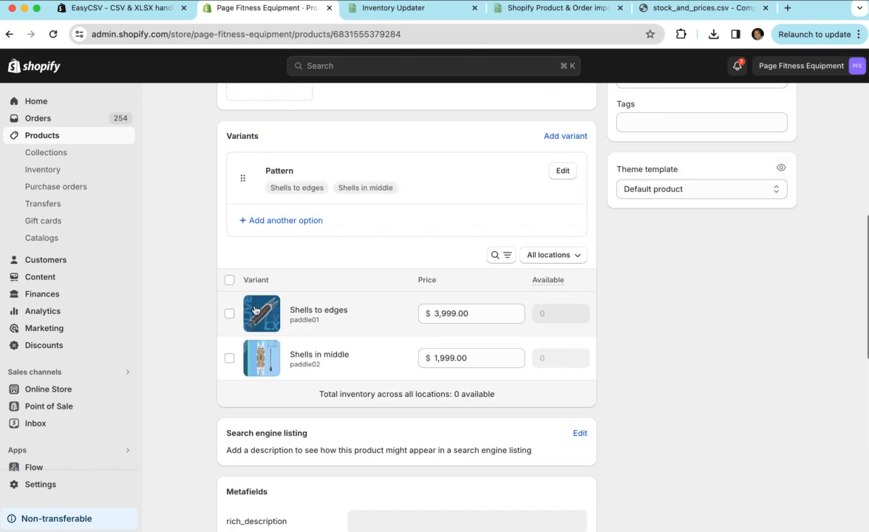
scroll(down, 3)
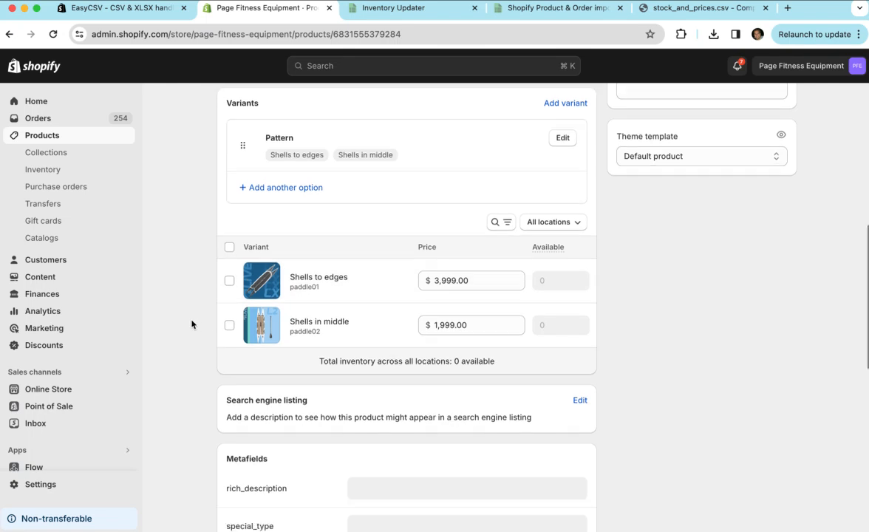
scroll(down, 3)
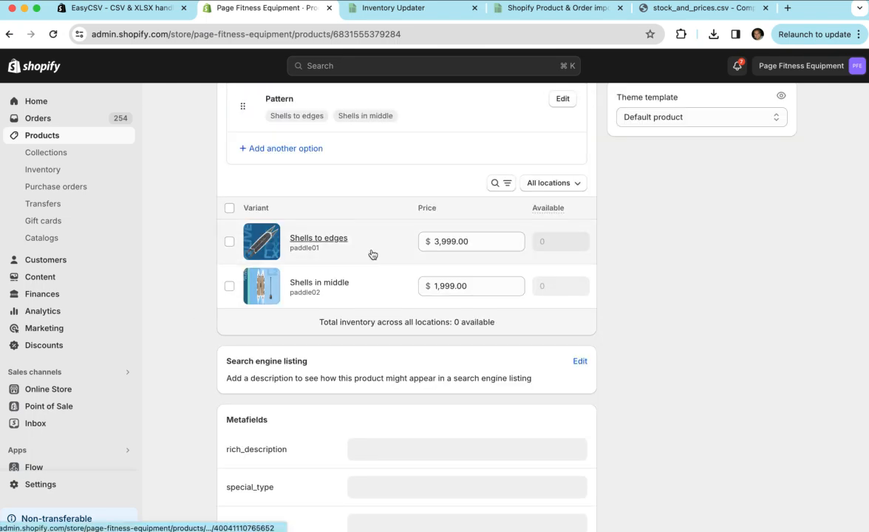
scroll(up, 3)
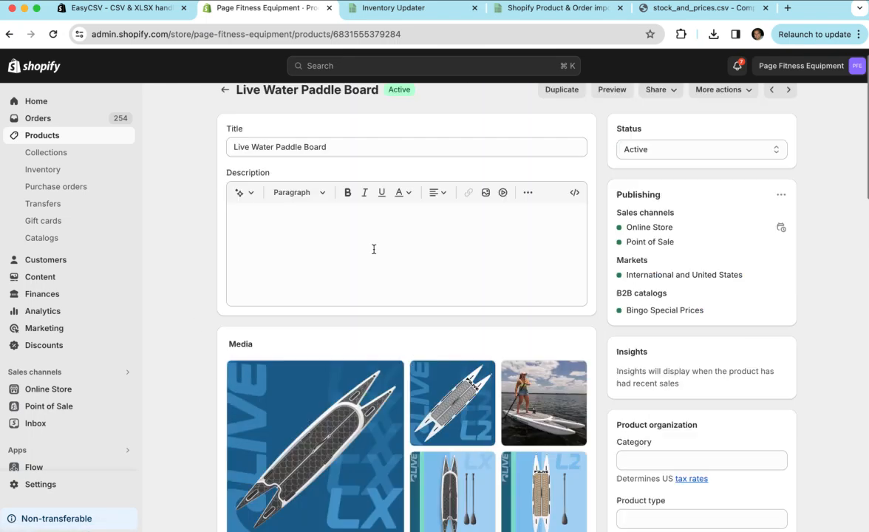
scroll(up, 3)
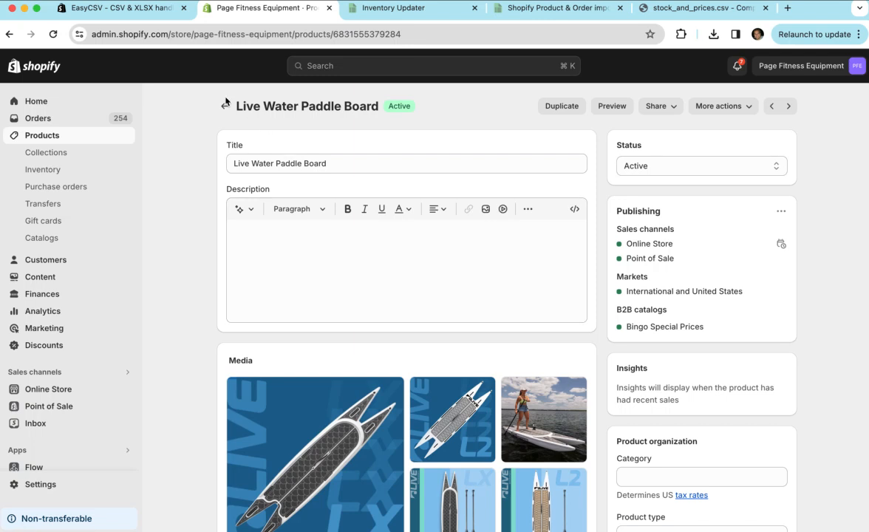
click(414, 8)
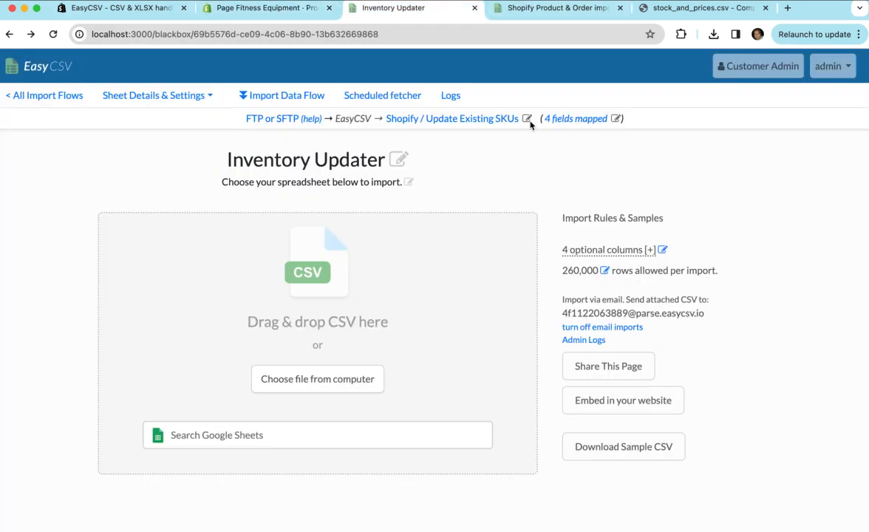
mouse_move(625, 213)
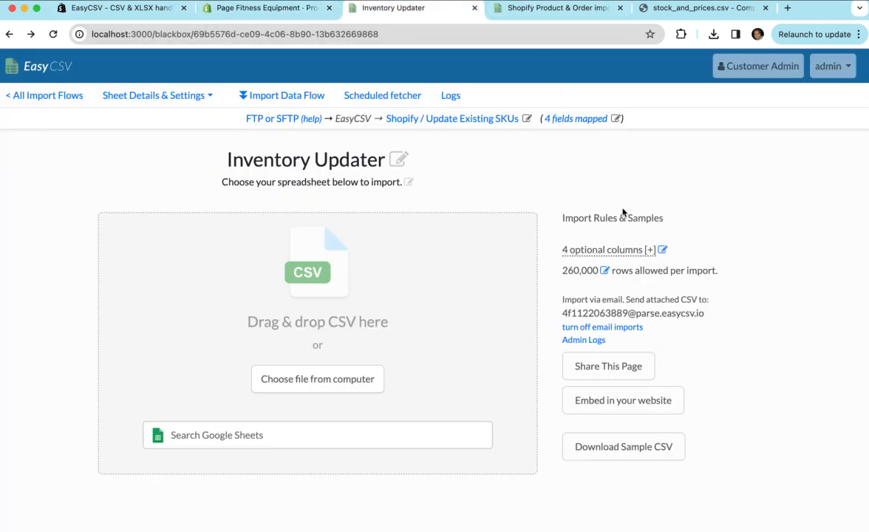
mouse_move(517, 171)
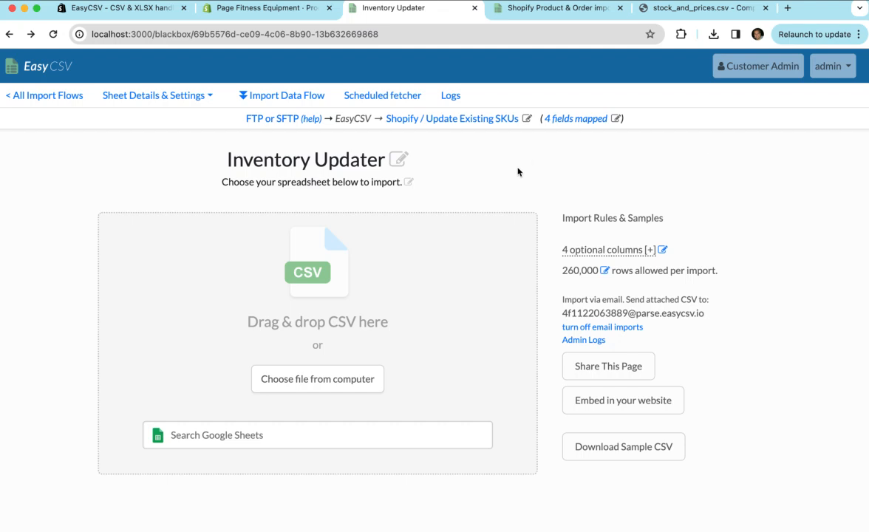
mouse_move(382, 94)
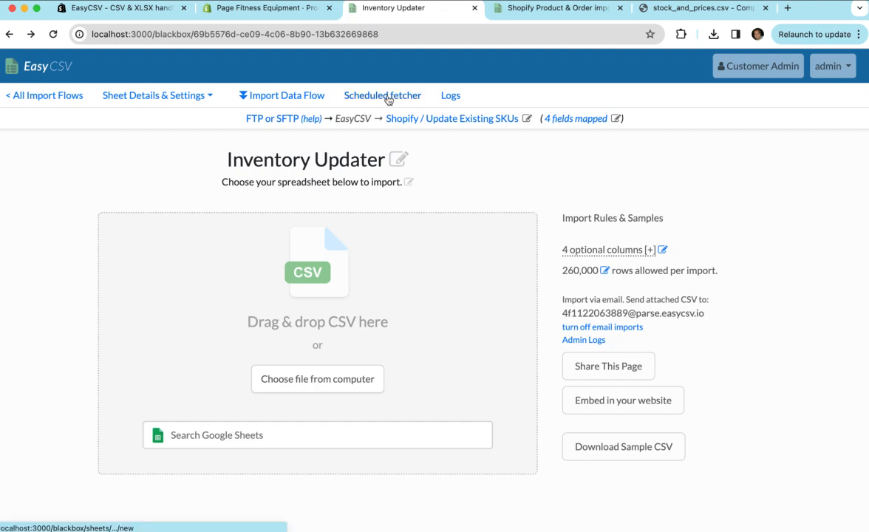
Browse the scheduled import options and start a new Scheduled Fetcher defaulting to every 24 hours.
click(287, 94)
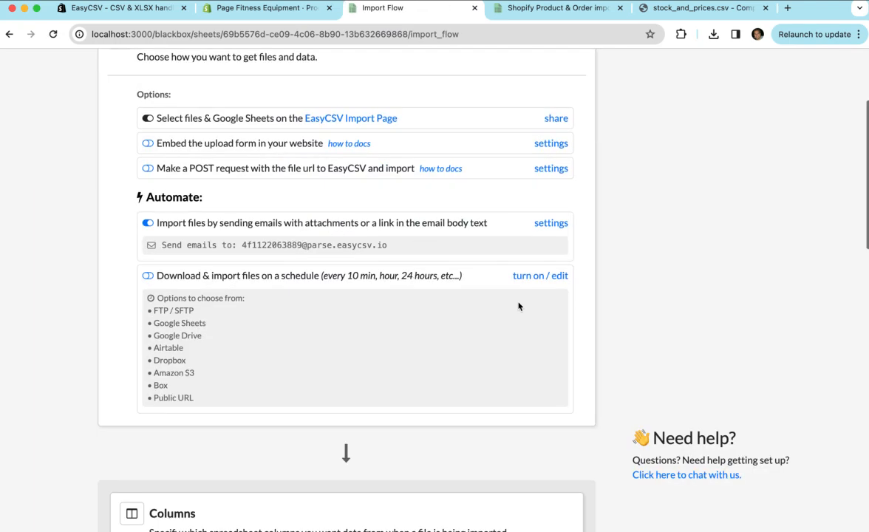
scroll(up, 3)
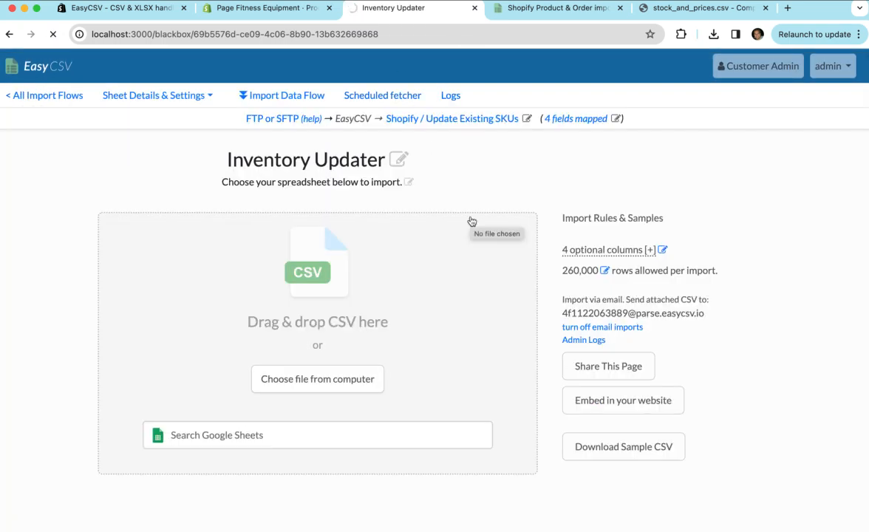
click(382, 94)
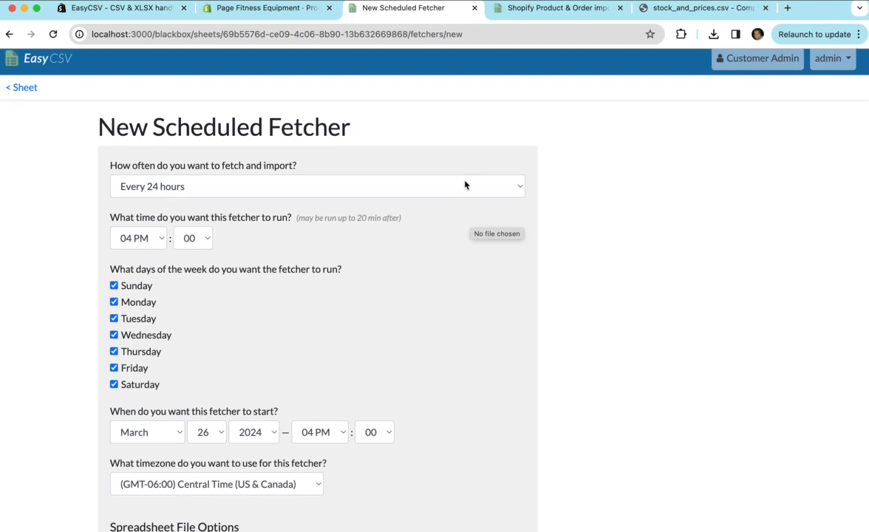
Review the fetch-and-import frequency options and keep 'Every 24 hours' selected.
click(316, 187)
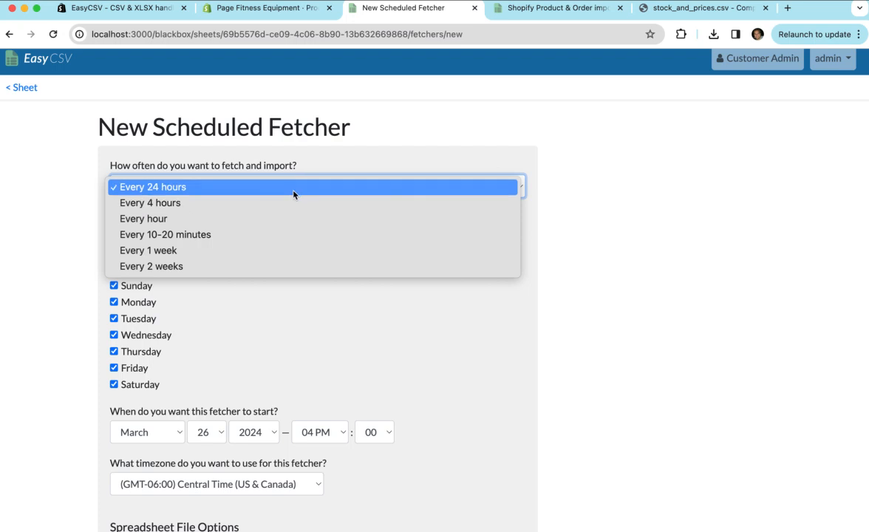
mouse_move(296, 202)
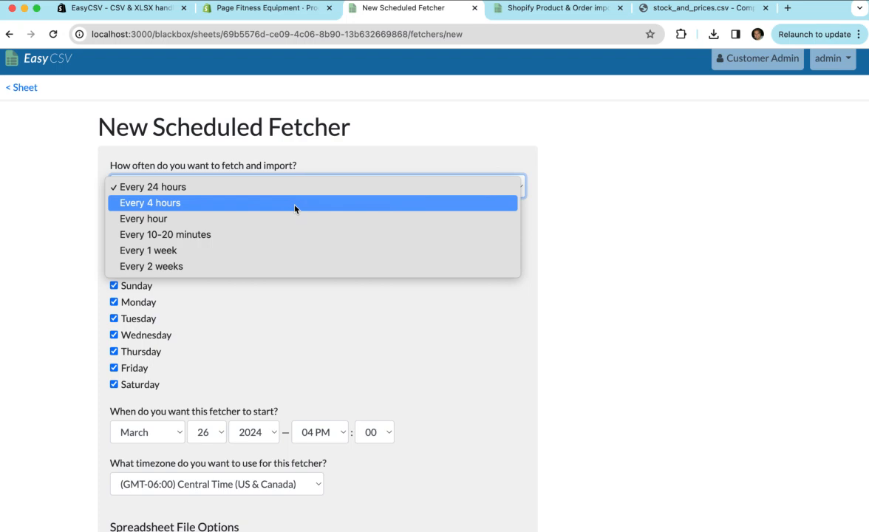
mouse_move(288, 218)
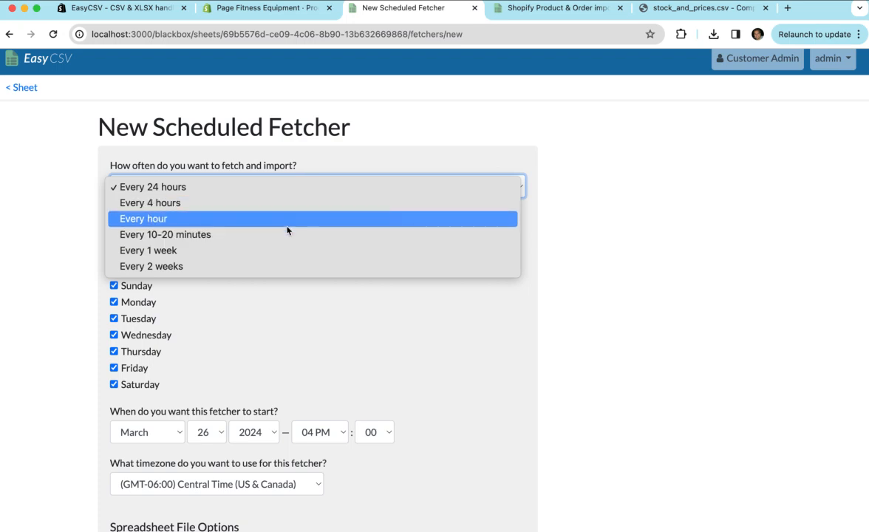
click(152, 186)
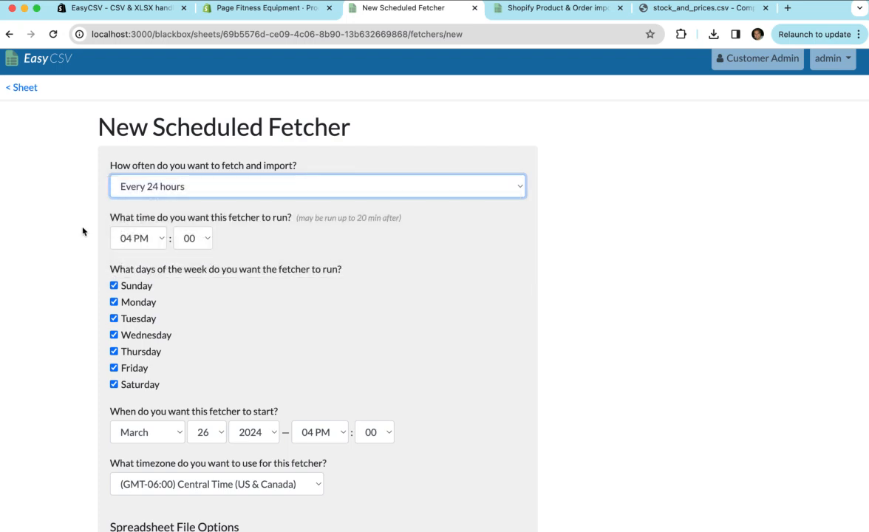
scroll(down, 3)
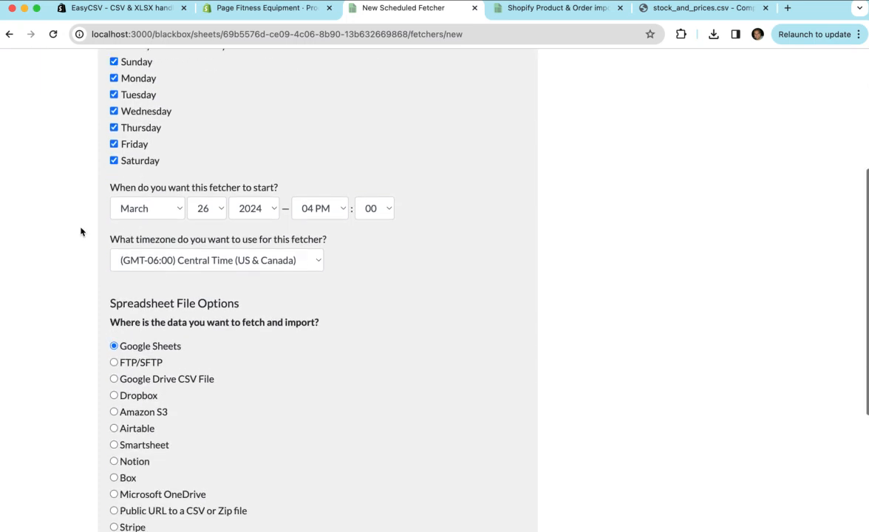
Set the fetcher's data source to FTP/SFTP and keep SFTP as the transfer protocol.
scroll(down, 3)
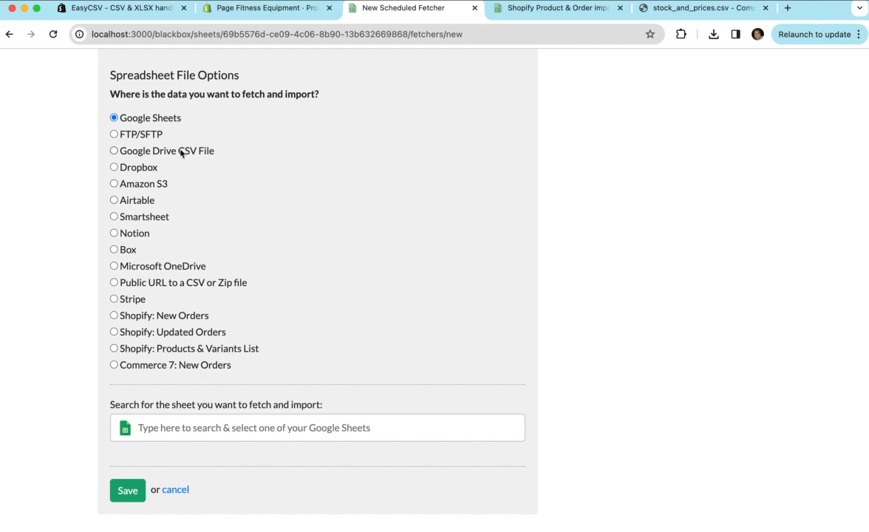
click(113, 134)
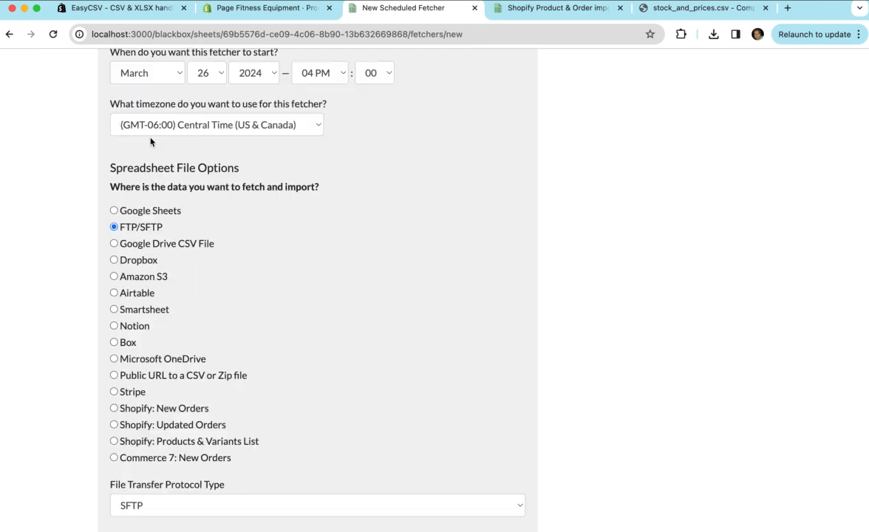
click(317, 505)
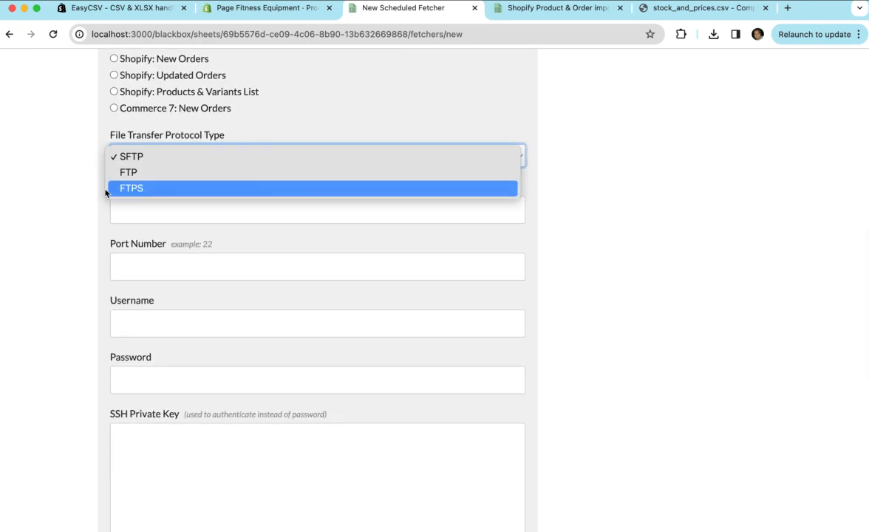
click(132, 188)
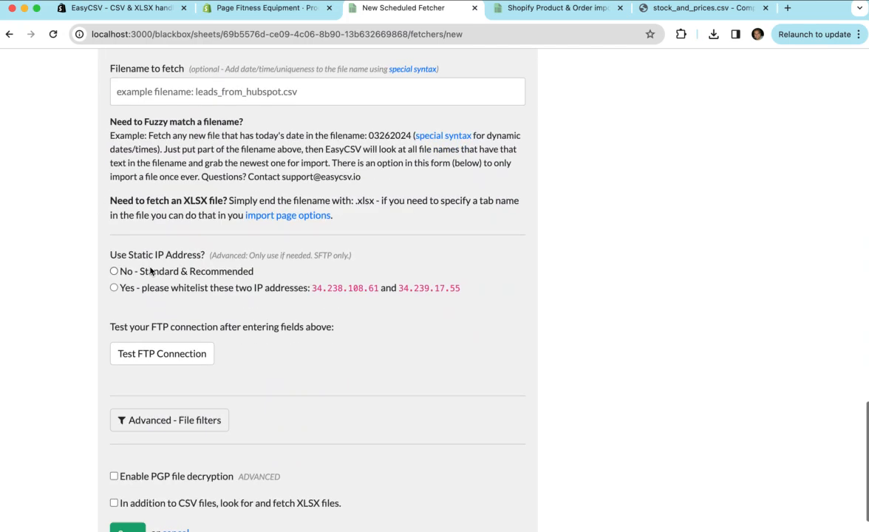
click(316, 136)
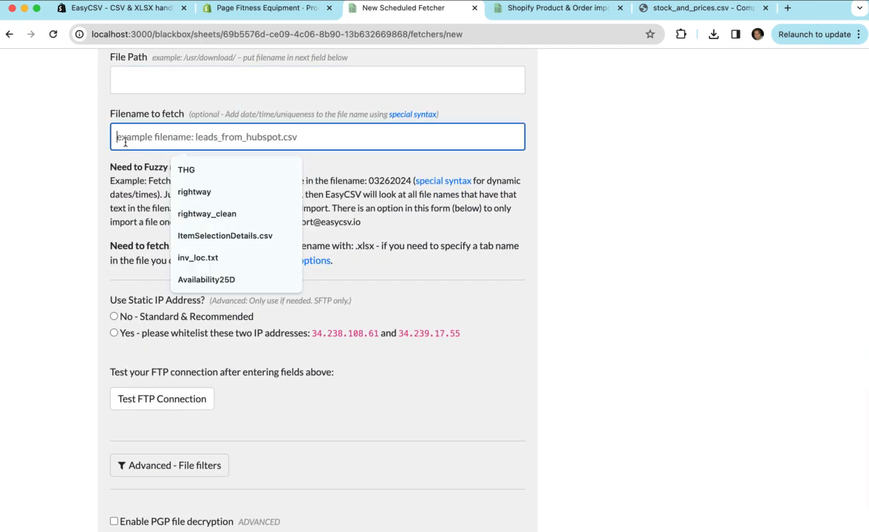
scroll(down, 3)
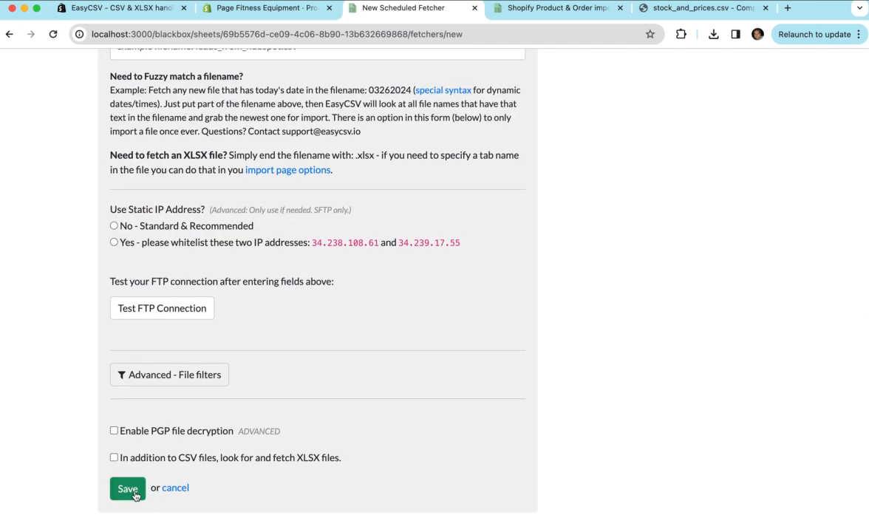
scroll(up, 3)
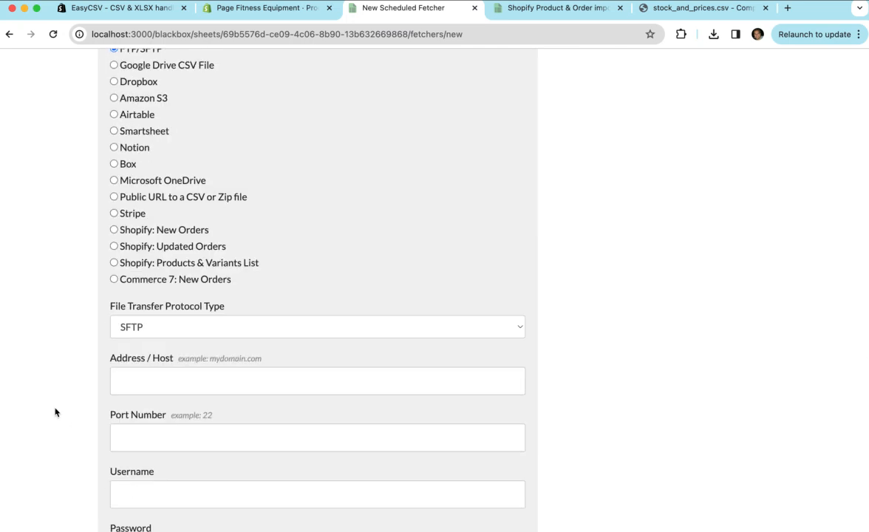
Choose 'Public URL to a CSV or Zip file' as the fetcher's data source.
scroll(up, 3)
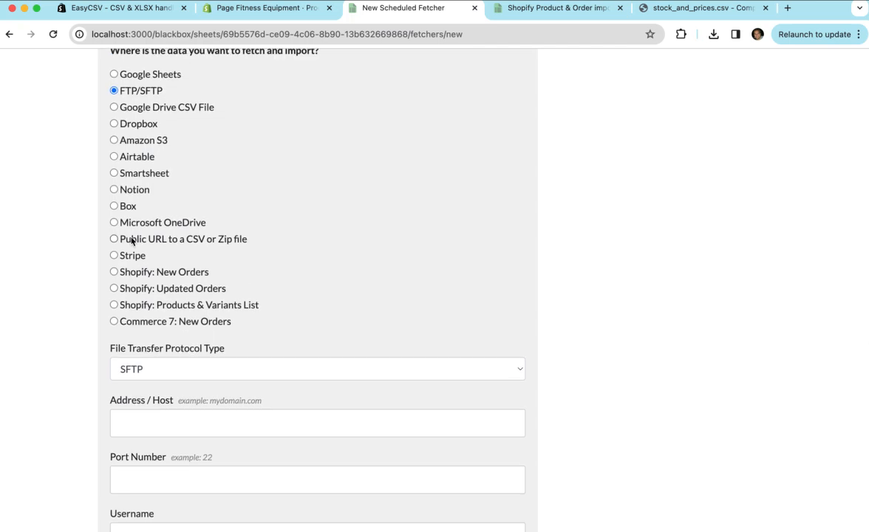
click(114, 238)
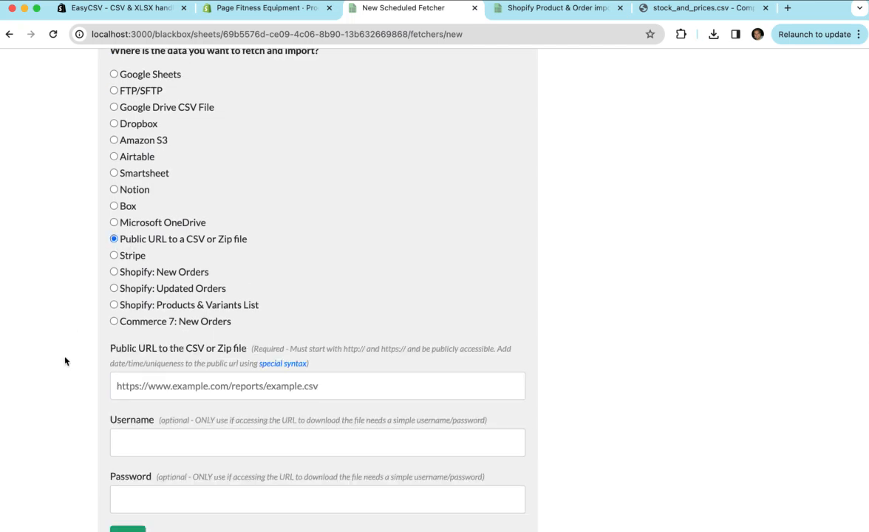
scroll(down, 3)
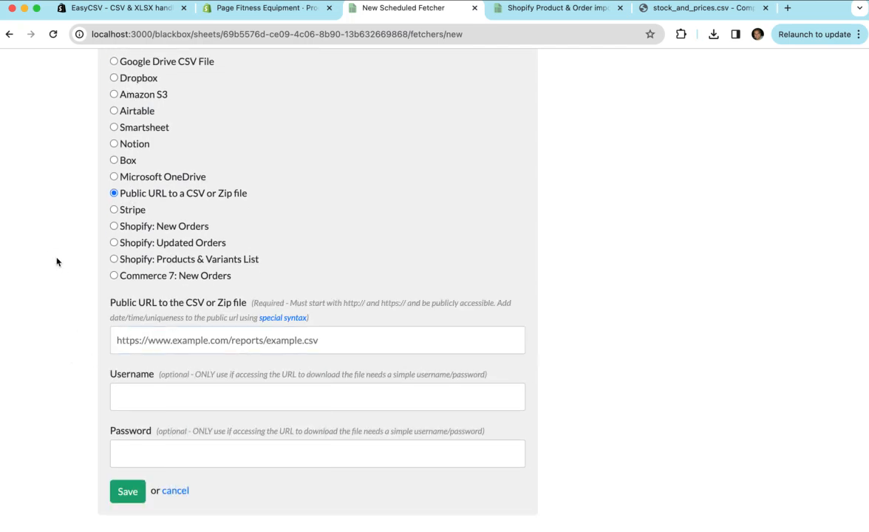
scroll(up, 3)
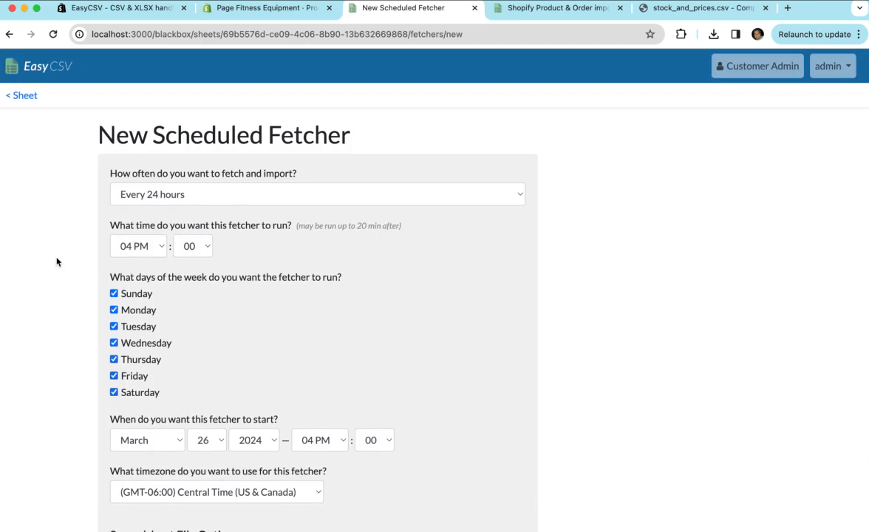
mouse_move(565, 184)
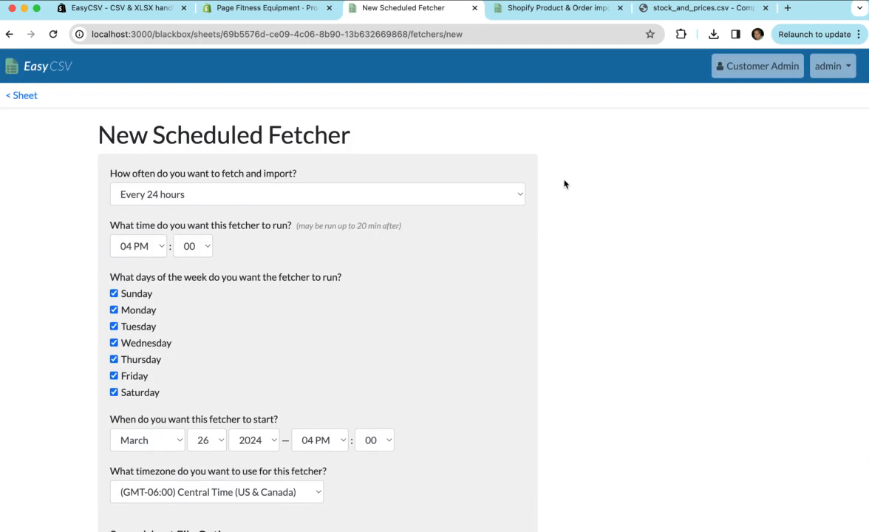
Reselect FTP/SFTP as the source and scroll through its empty connection fields.
scroll(down, 3)
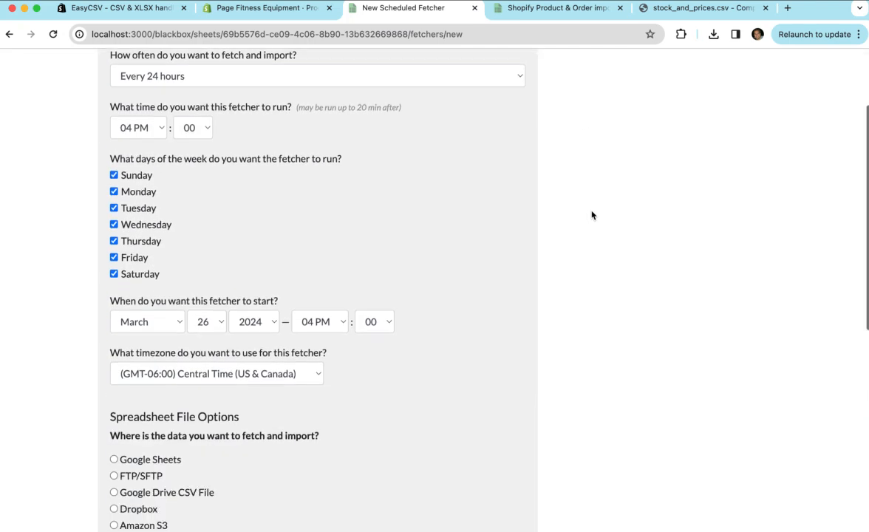
click(114, 243)
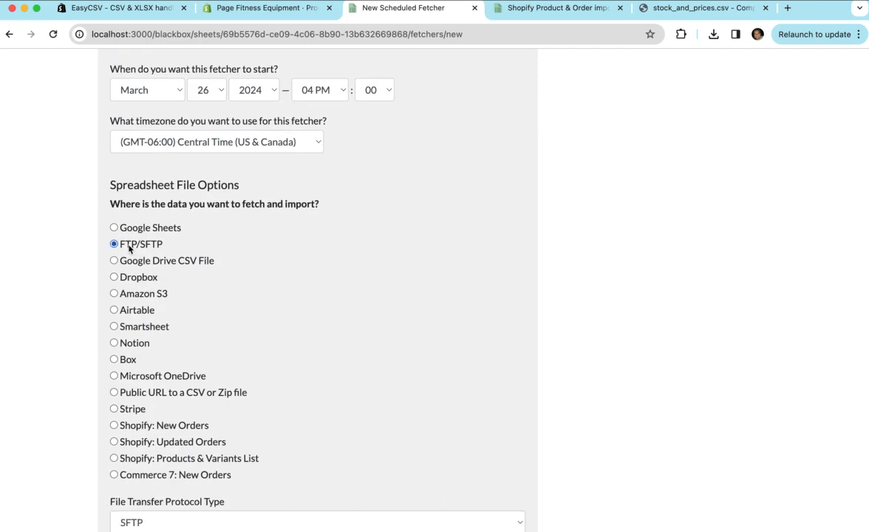
scroll(down, 3)
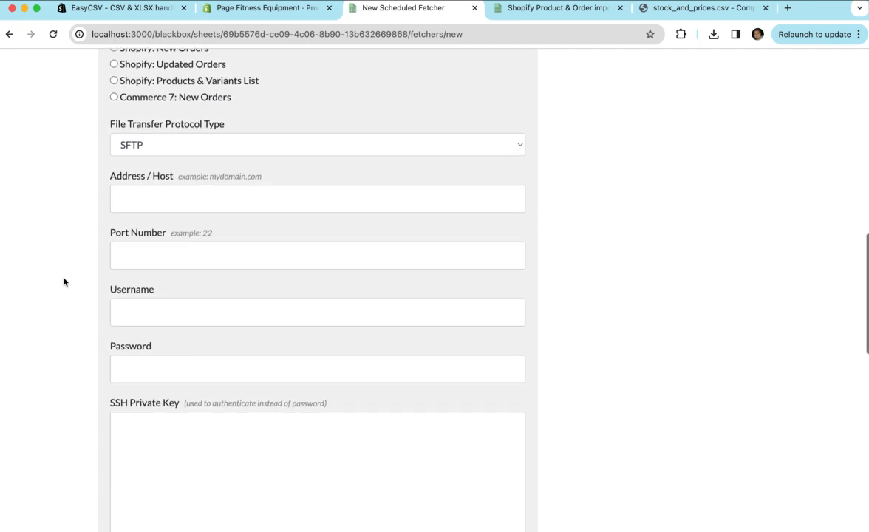
scroll(down, 3)
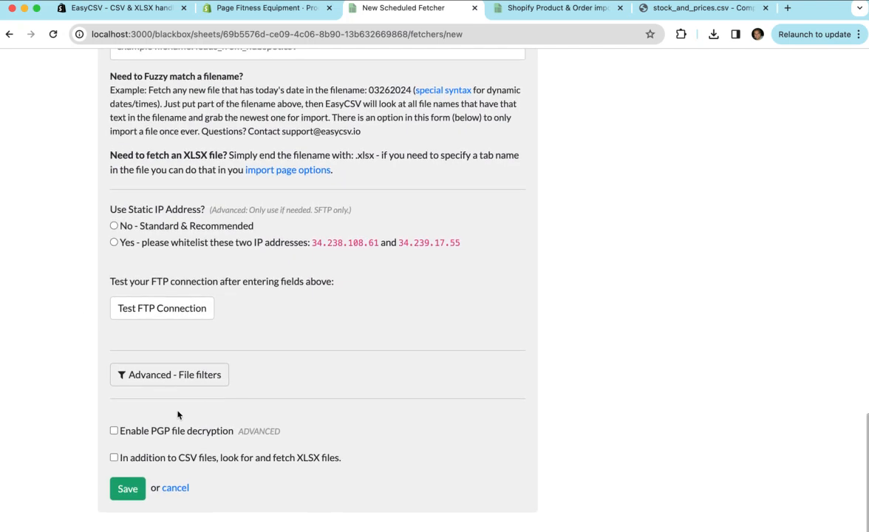
scroll(up, 3)
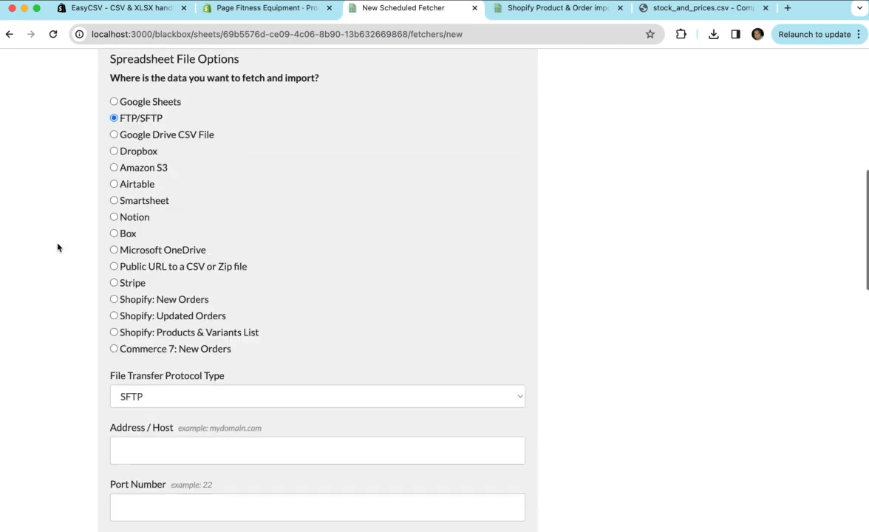
scroll(up, 3)
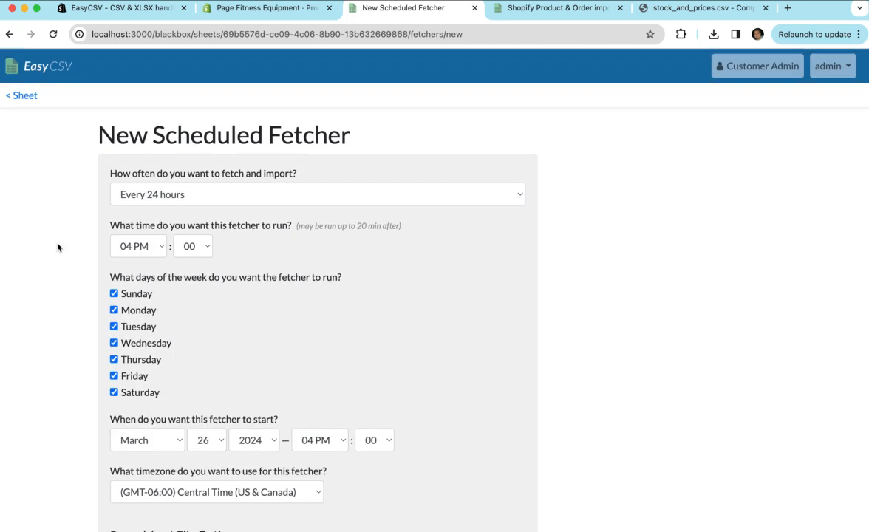
mouse_move(66, 335)
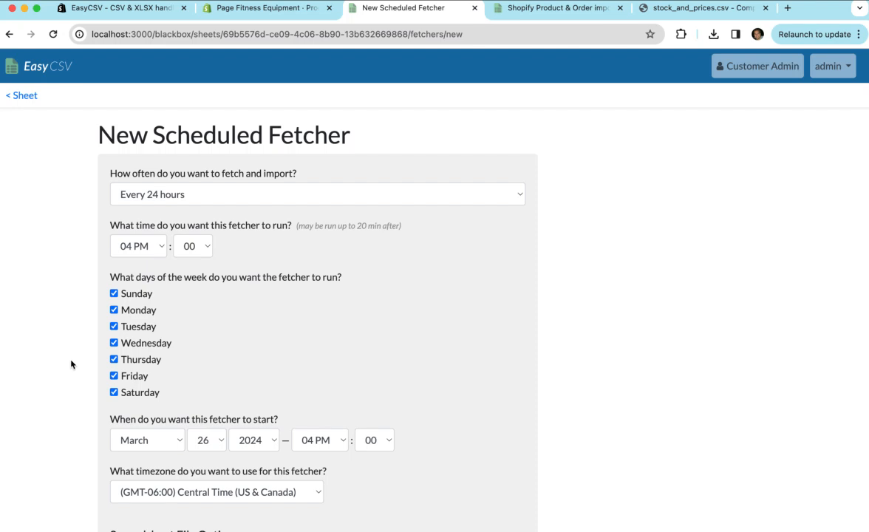
mouse_move(629, 324)
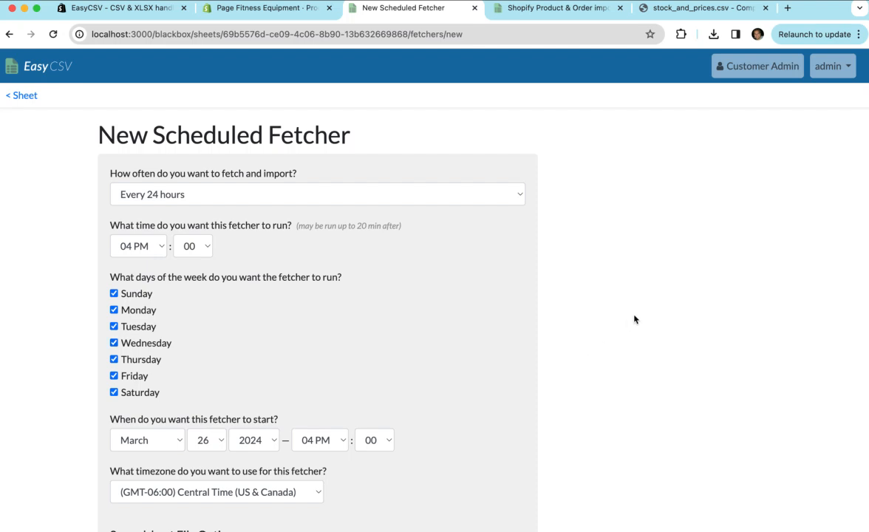
mouse_move(643, 392)
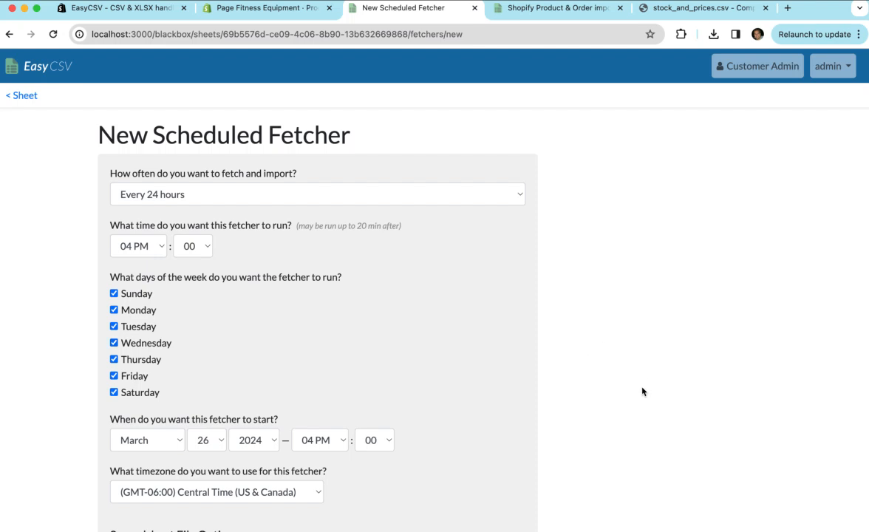